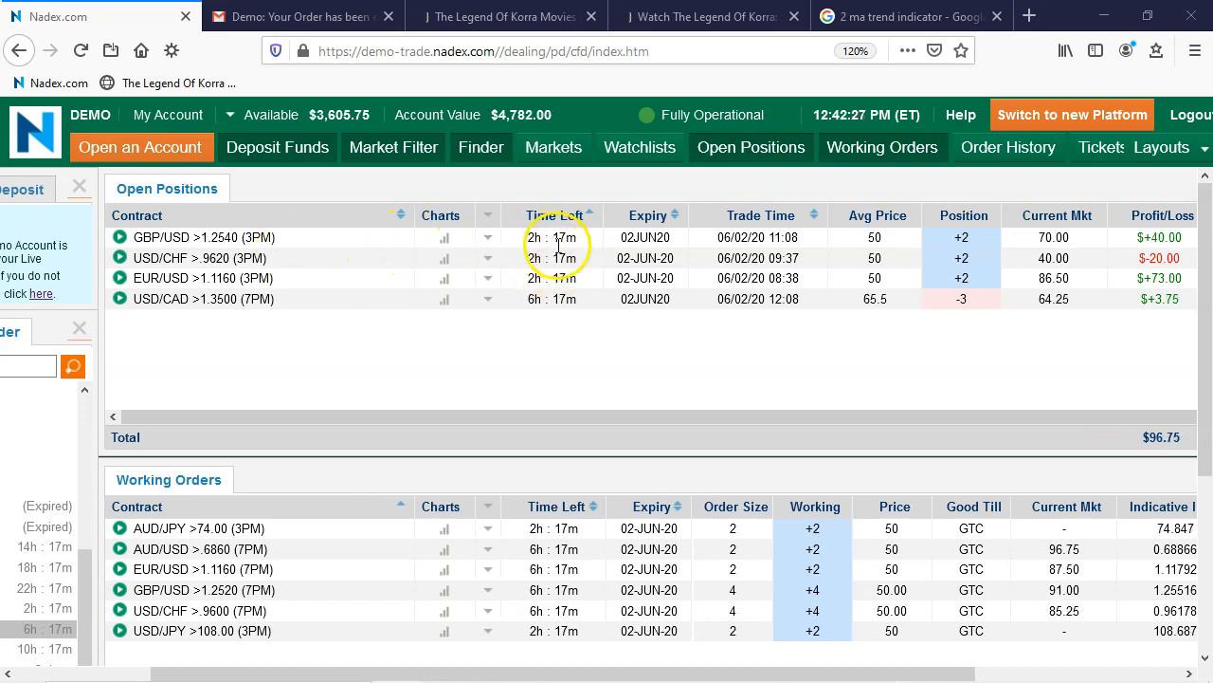
pyautogui.moveTo(1084, 270)
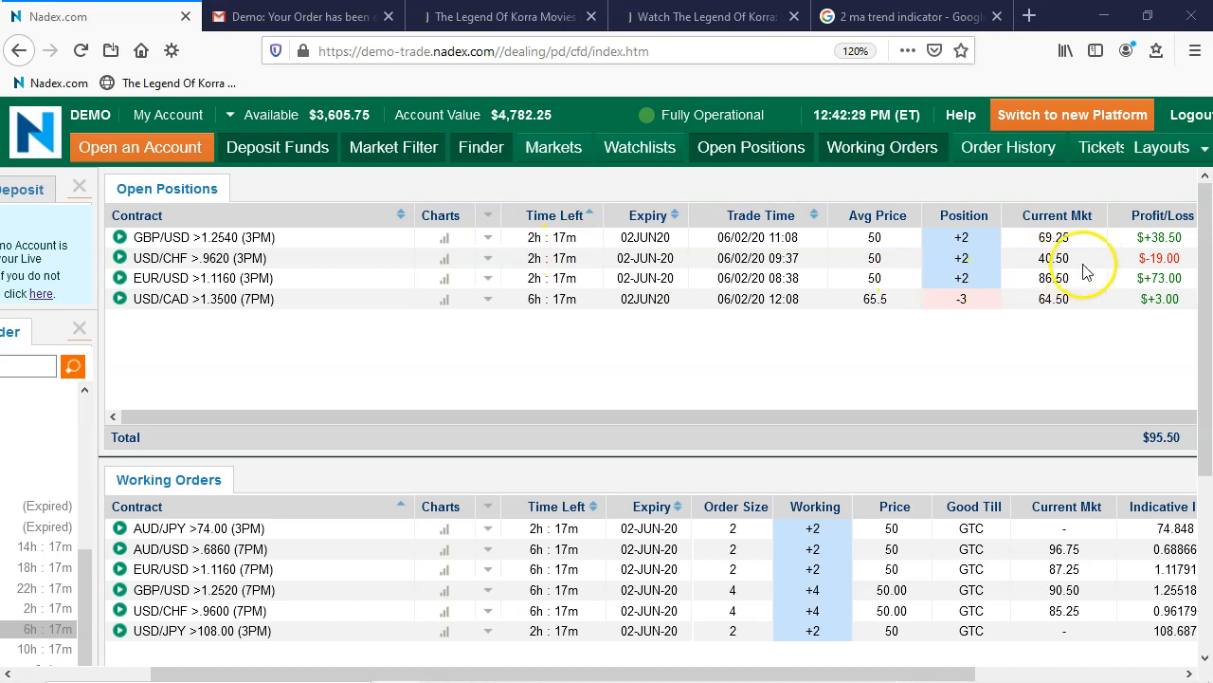
pyautogui.moveTo(1166, 273)
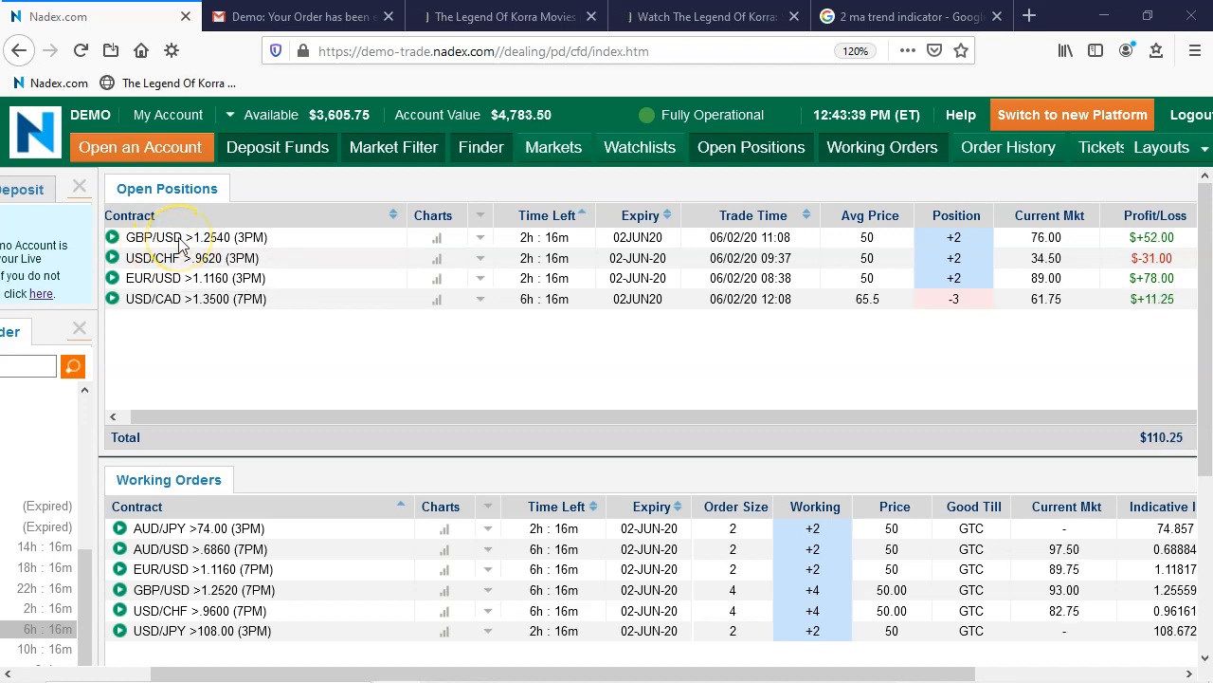
pyautogui.moveTo(338, 376)
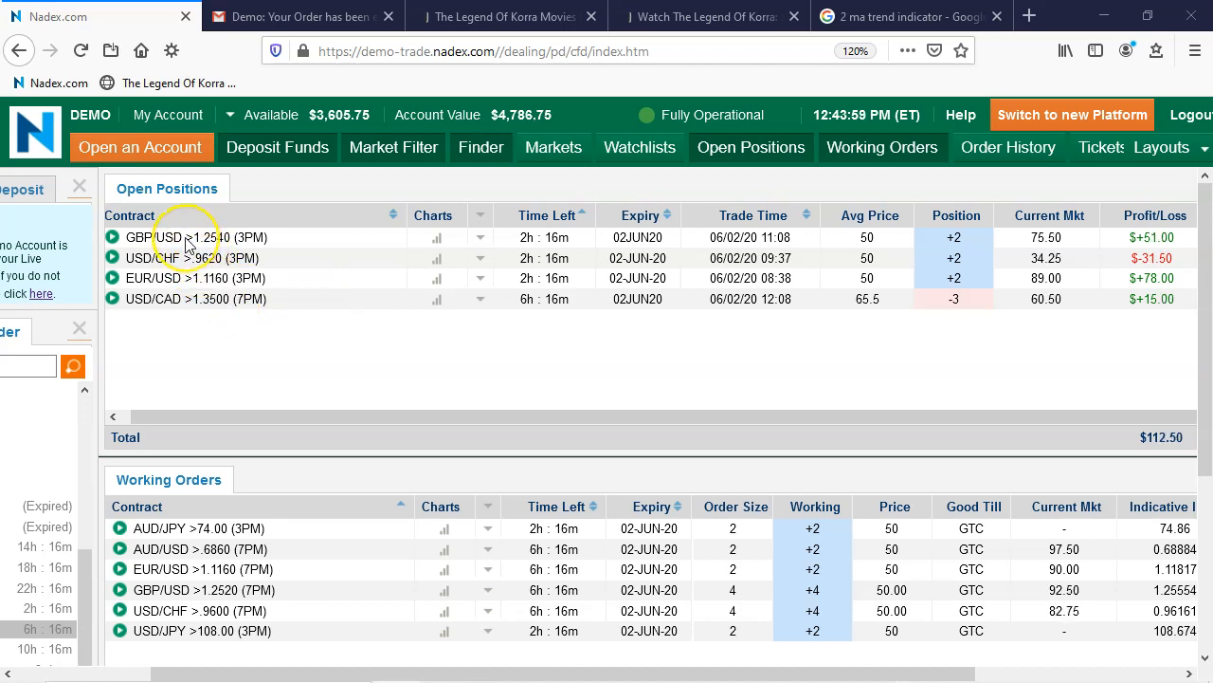
pyautogui.moveTo(190, 245)
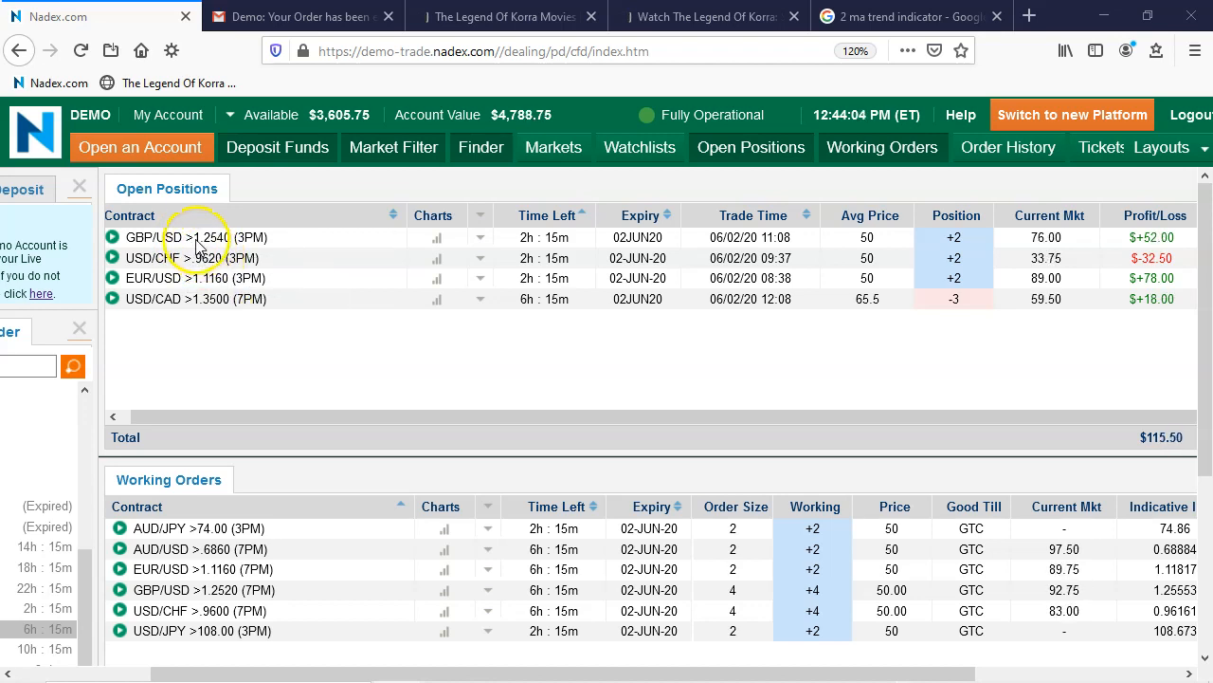
pyautogui.moveTo(190, 246)
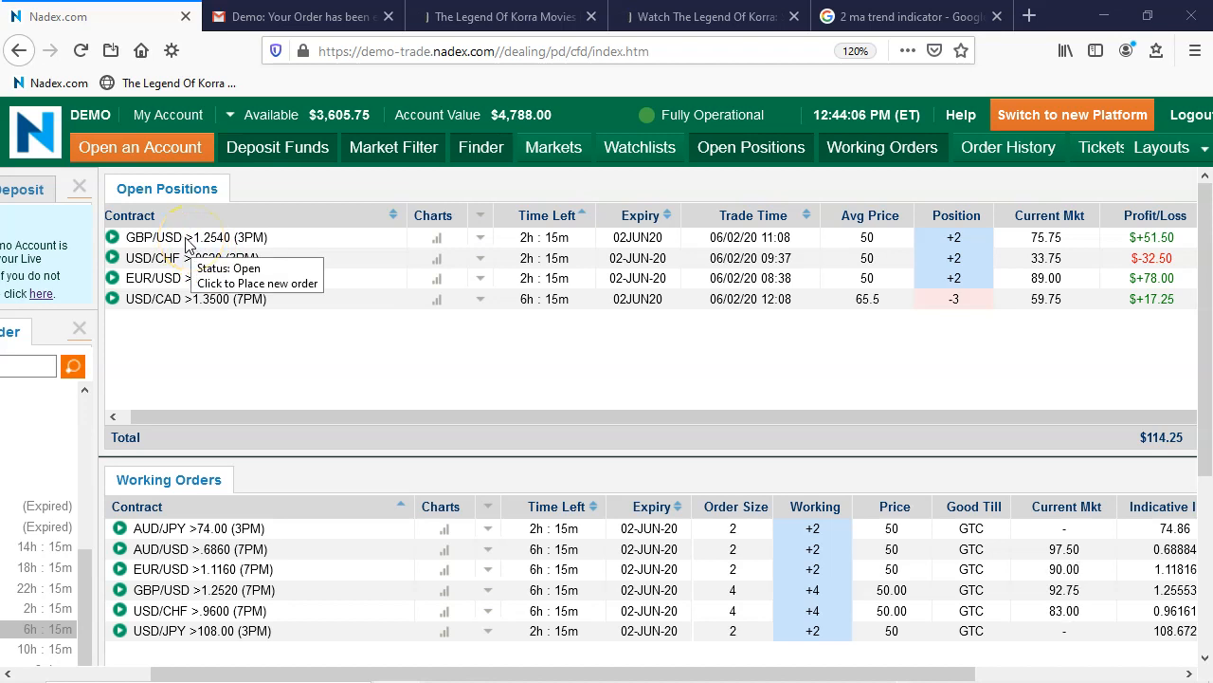
pyautogui.moveTo(284, 368)
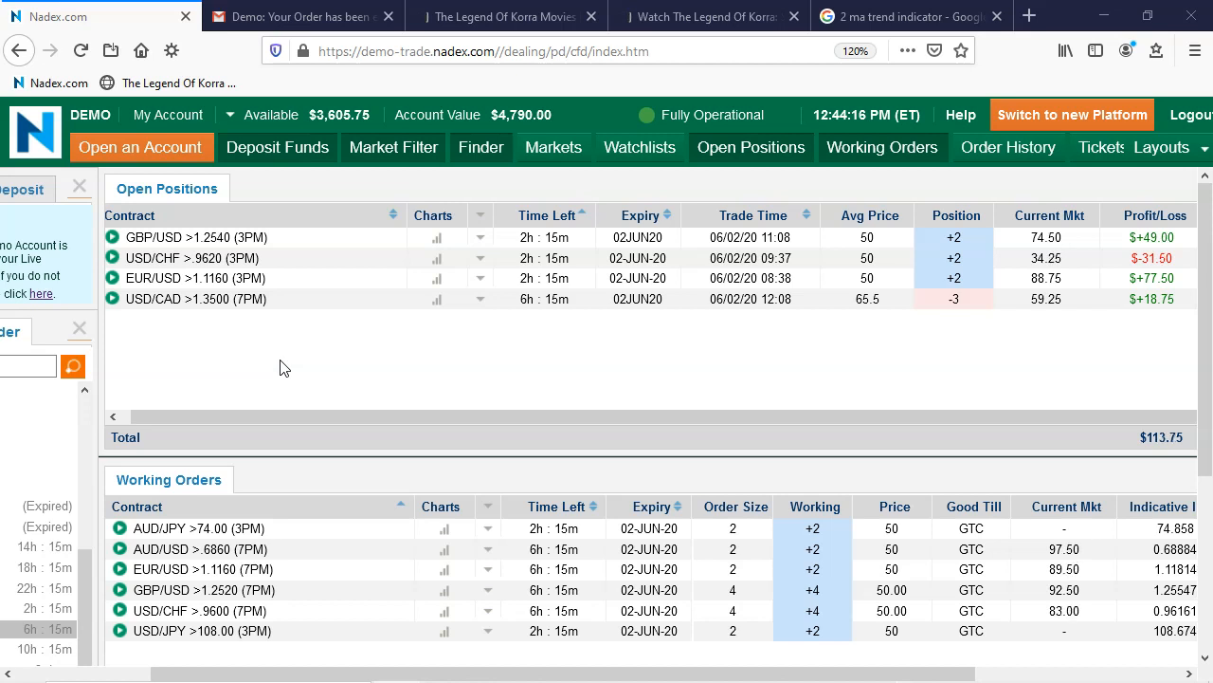
pyautogui.moveTo(167, 239)
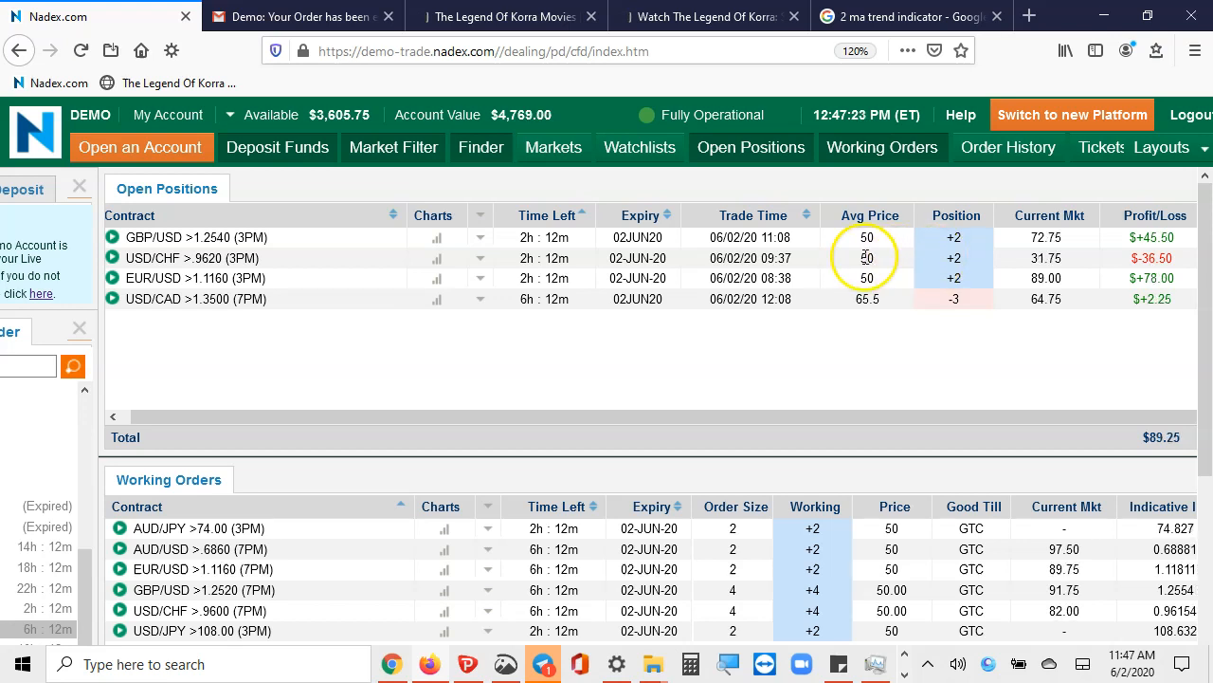
pyautogui.moveTo(558, 264)
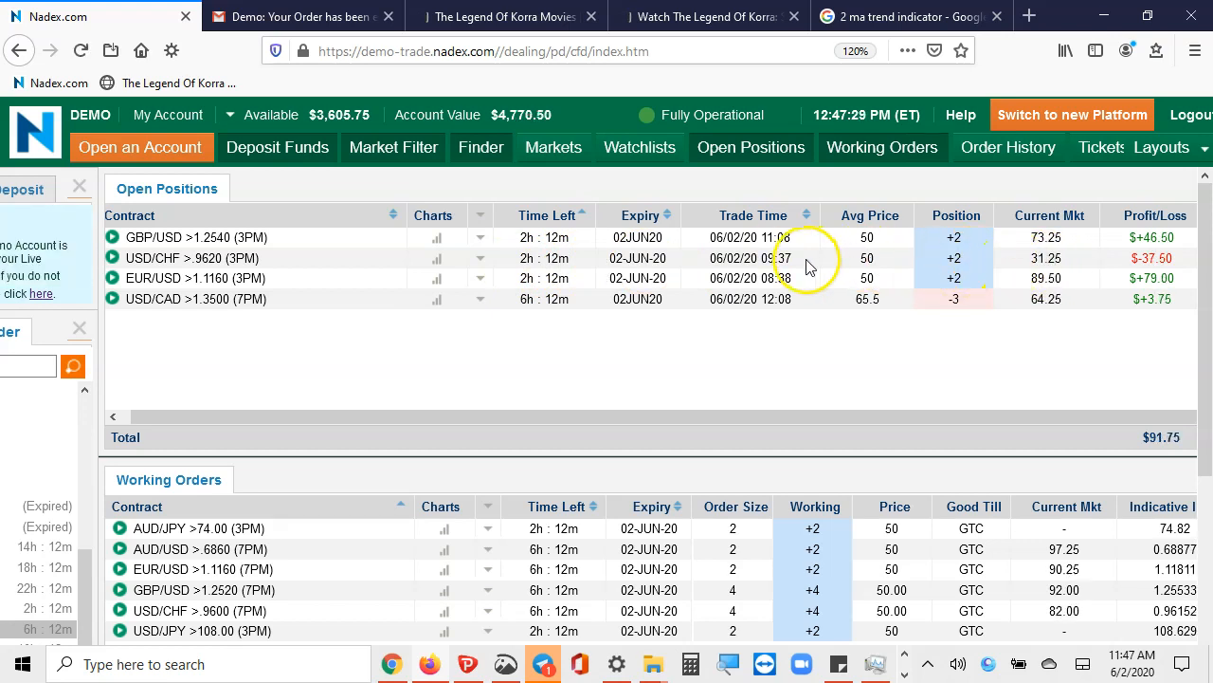
pyautogui.moveTo(269, 389)
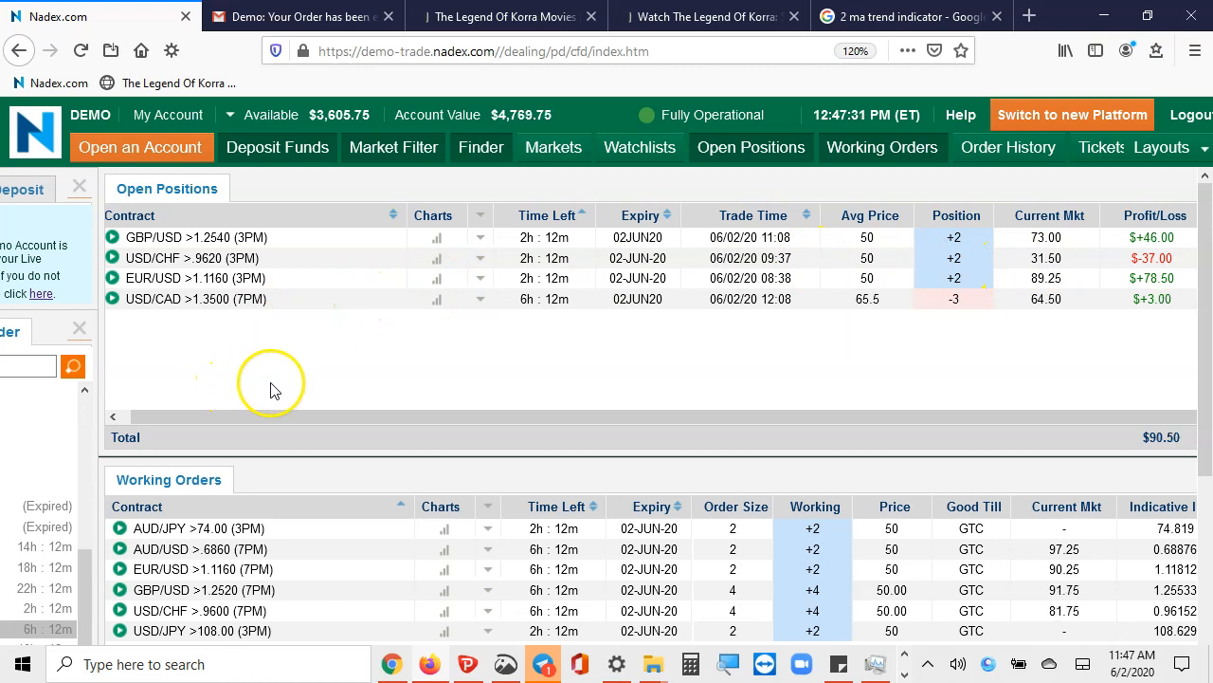
pyautogui.moveTo(346, 383)
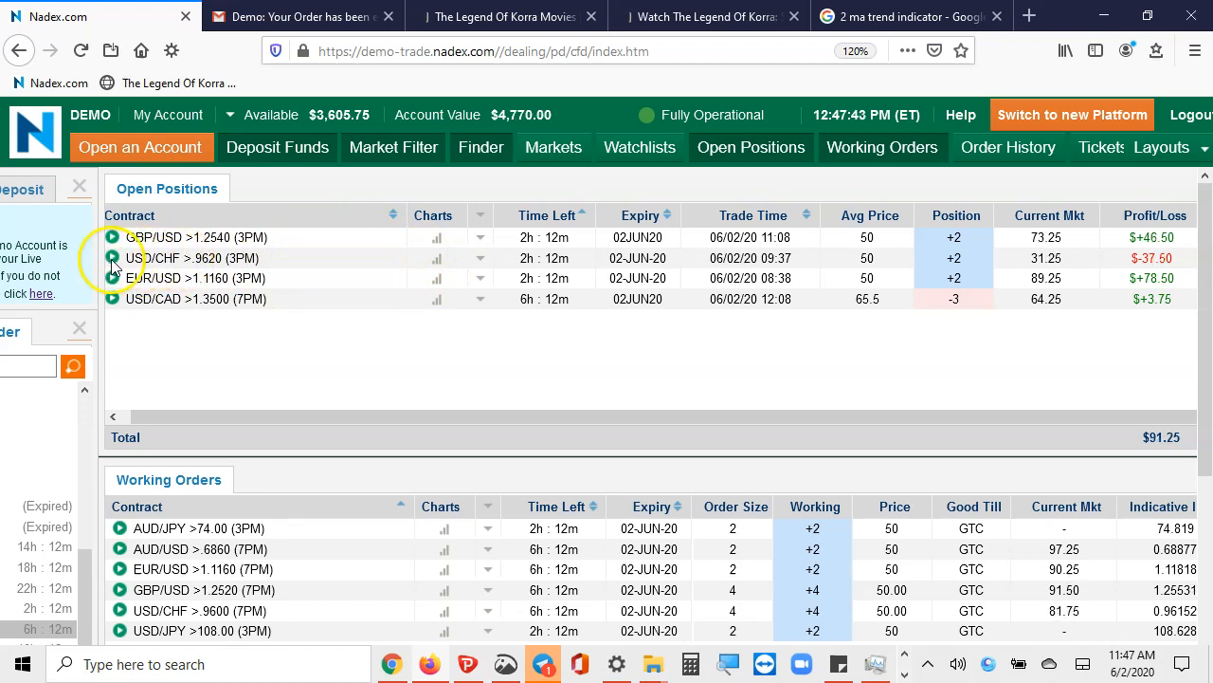
# - Prepare a sell limit ticket on the USD/CHF position with size lowered from 2 to 1
pyautogui.click(110, 258)
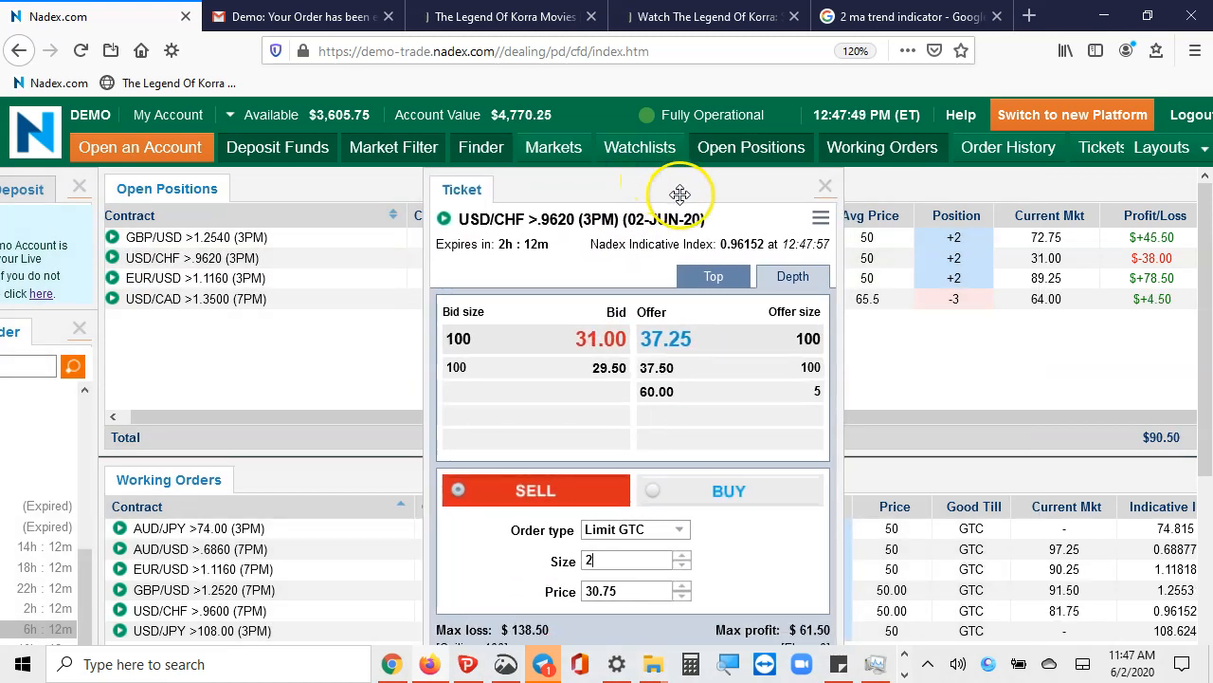
pyautogui.moveTo(339, 319)
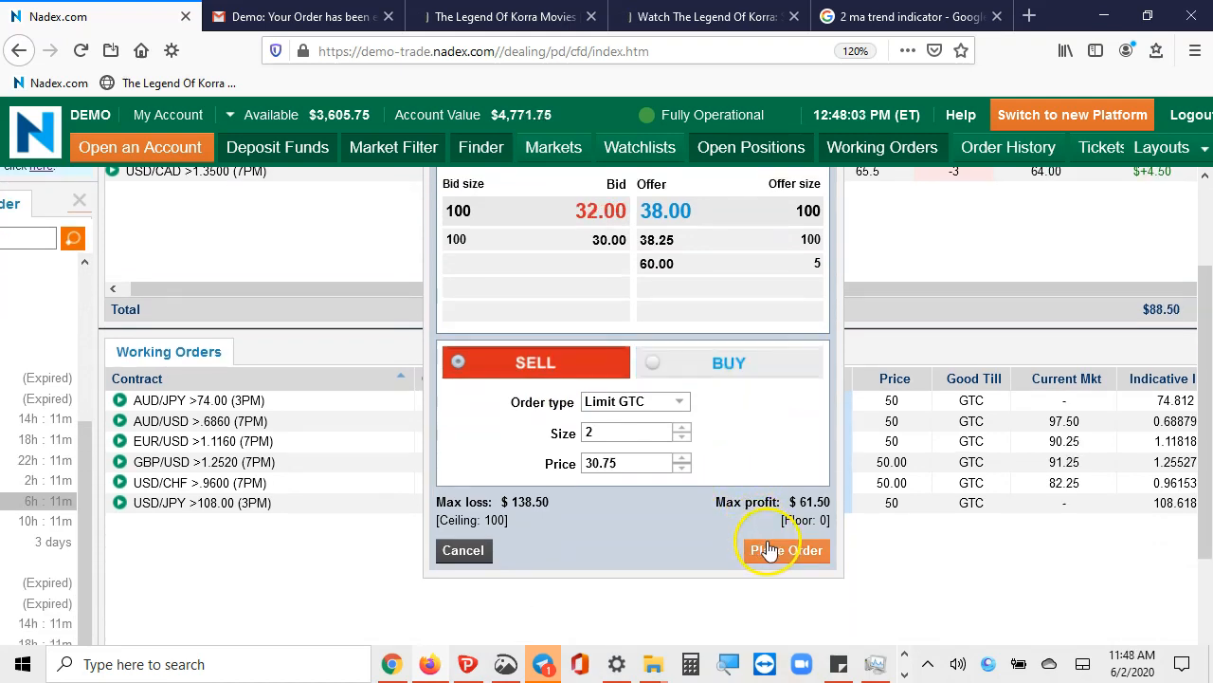
pyautogui.click(785, 550)
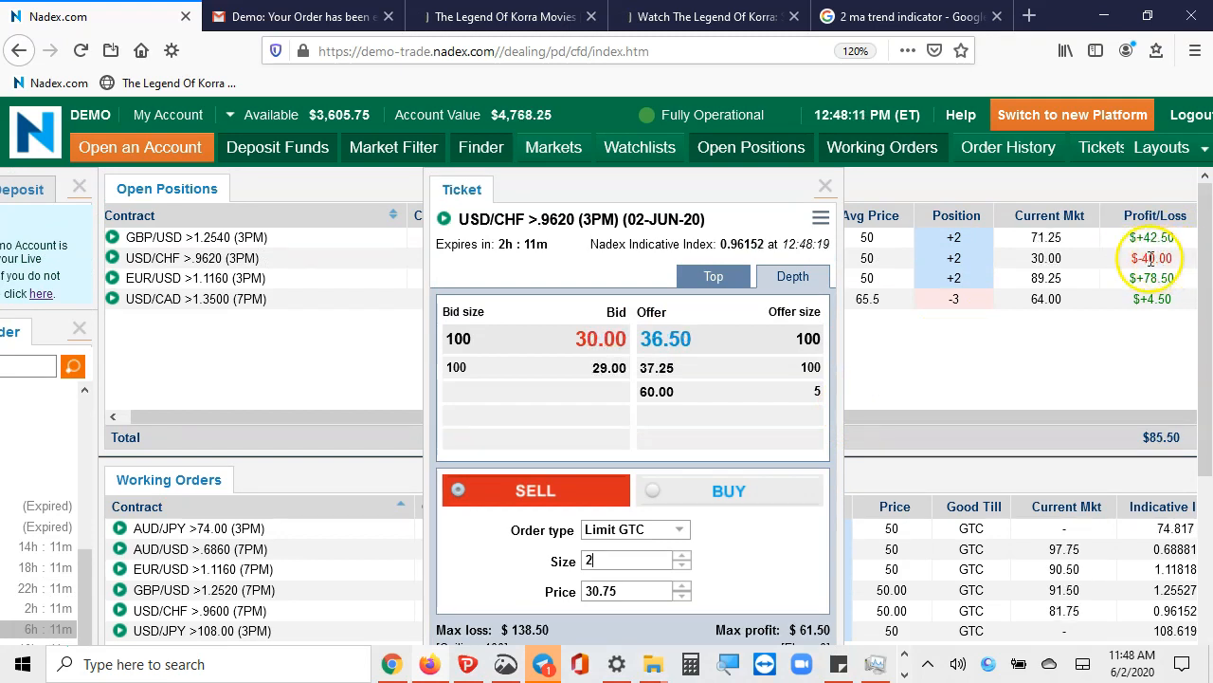
pyautogui.click(823, 185)
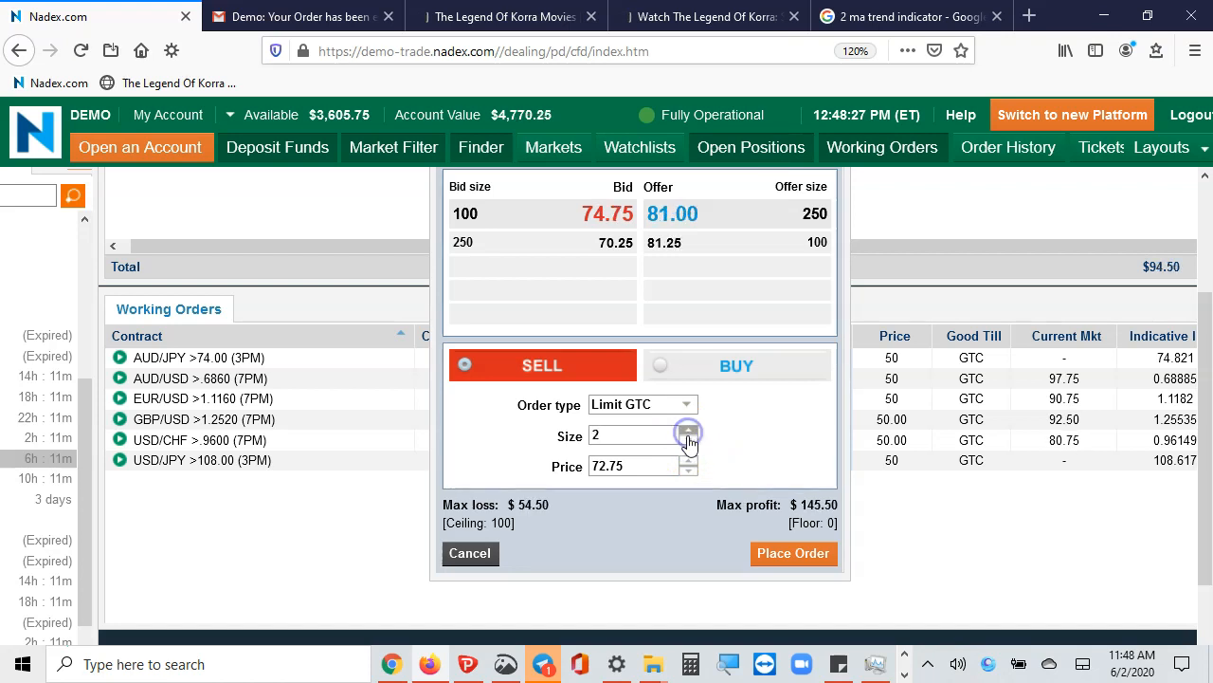
pyautogui.click(689, 439)
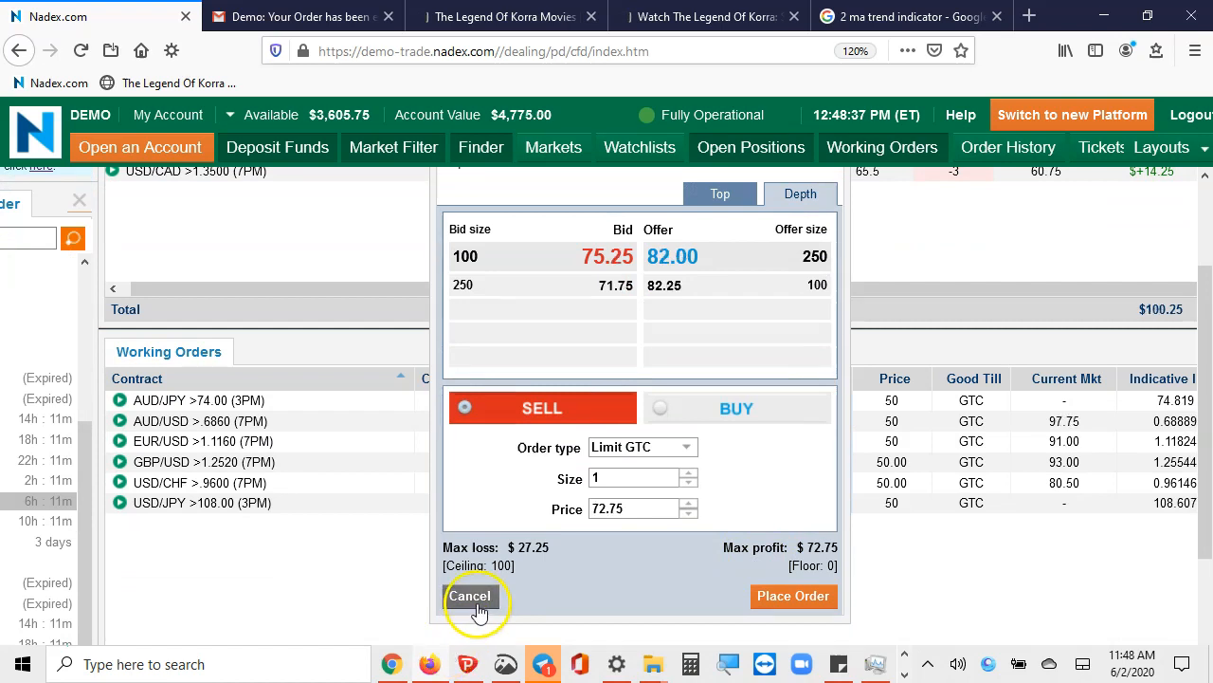
# - Discard the unplaced sell ticket via Cancel
pyautogui.click(470, 595)
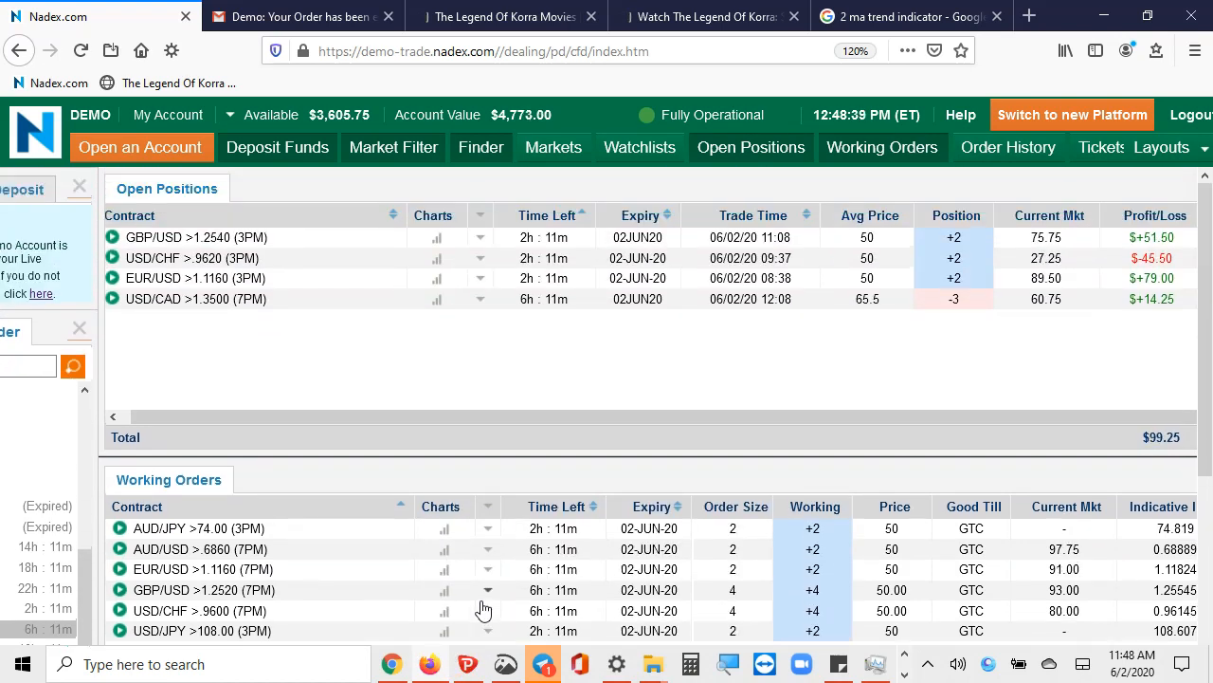
pyautogui.moveTo(775, 393)
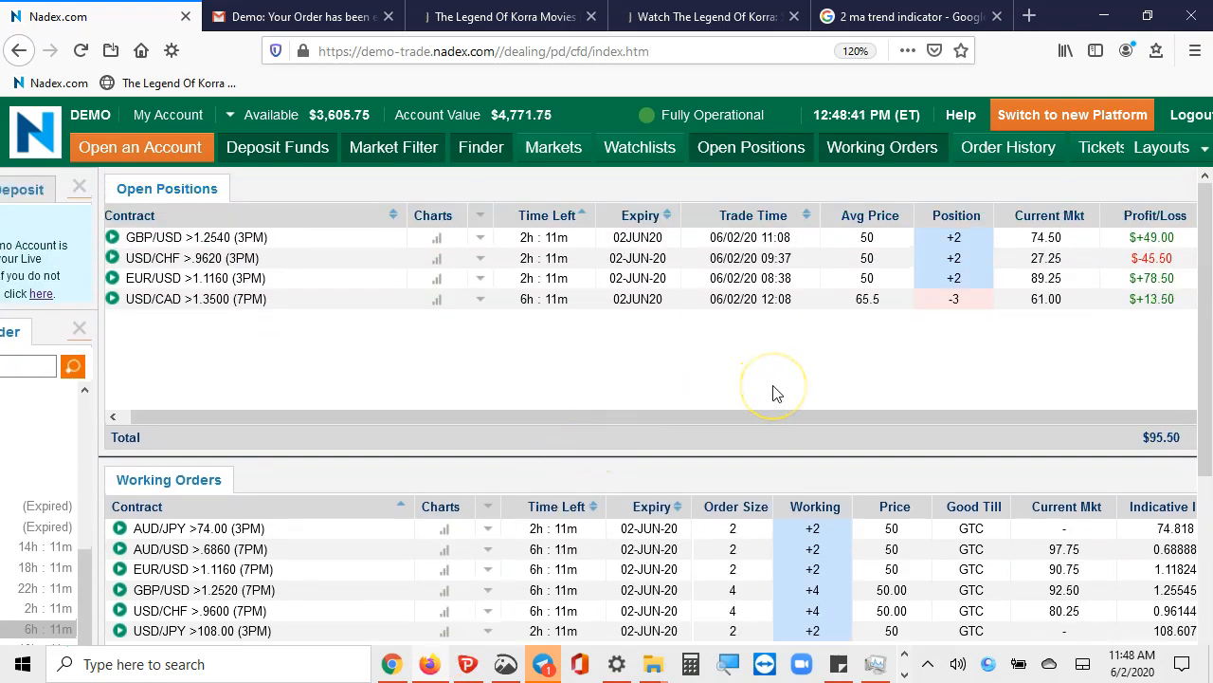
pyautogui.moveTo(447, 361)
pyautogui.write('3')
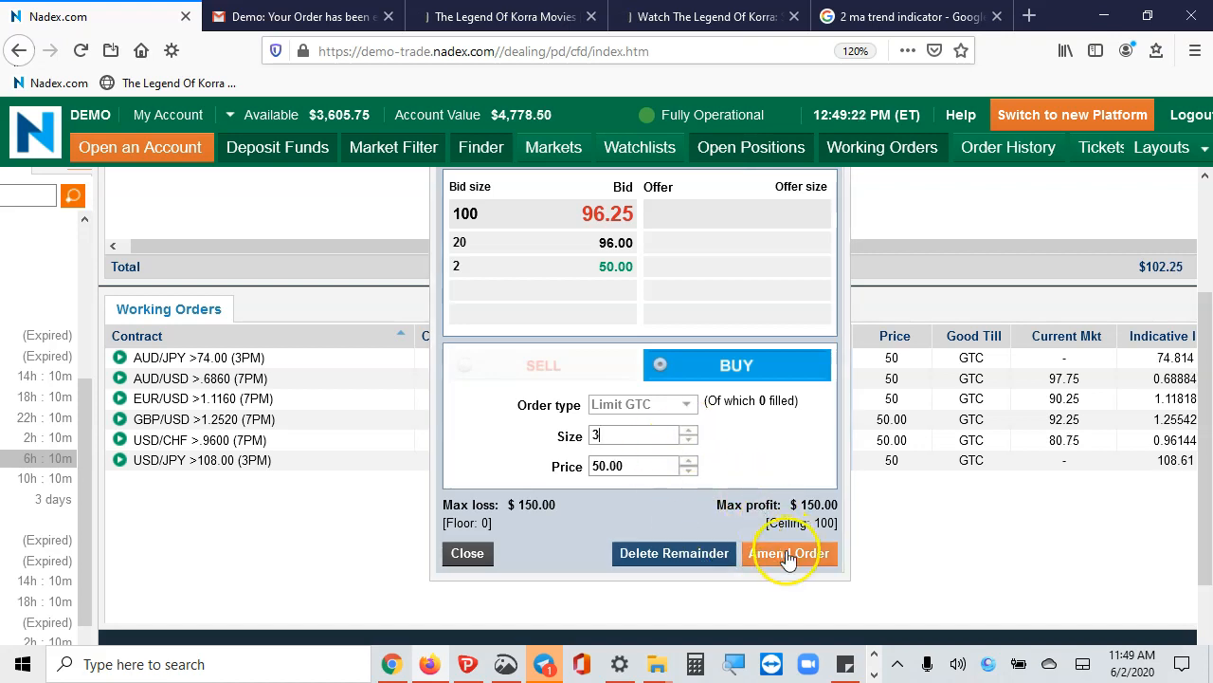
# - Submit the amendment so the AUD/JPY >74.00 order shows size 3
pyautogui.click(789, 554)
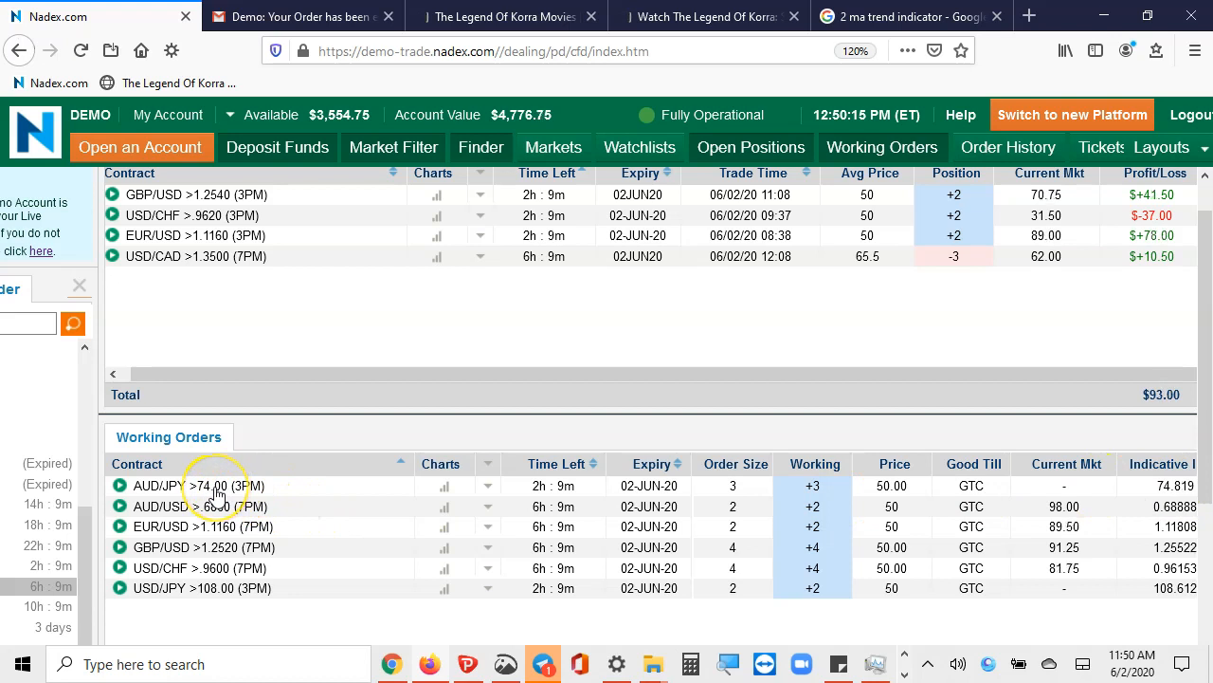
pyautogui.moveTo(218, 493)
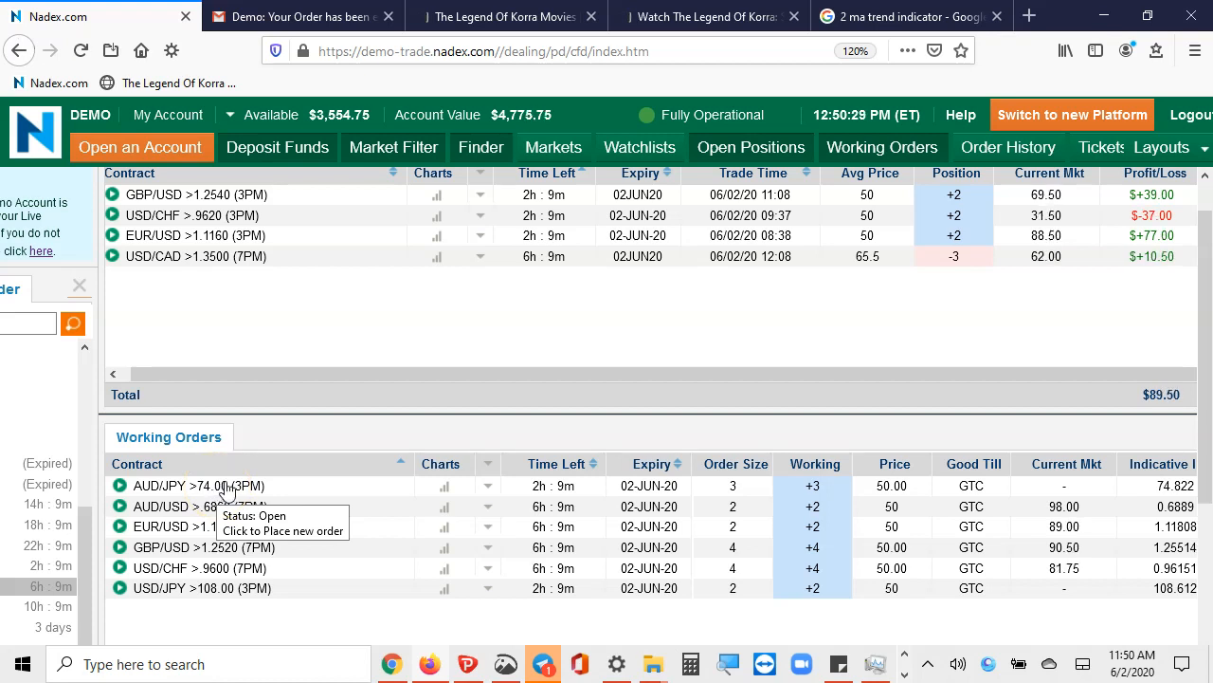
# - Delete the remainder of the AUD/JPY >74.00 (3PM) order and dismiss the confirmation
pyautogui.click(222, 485)
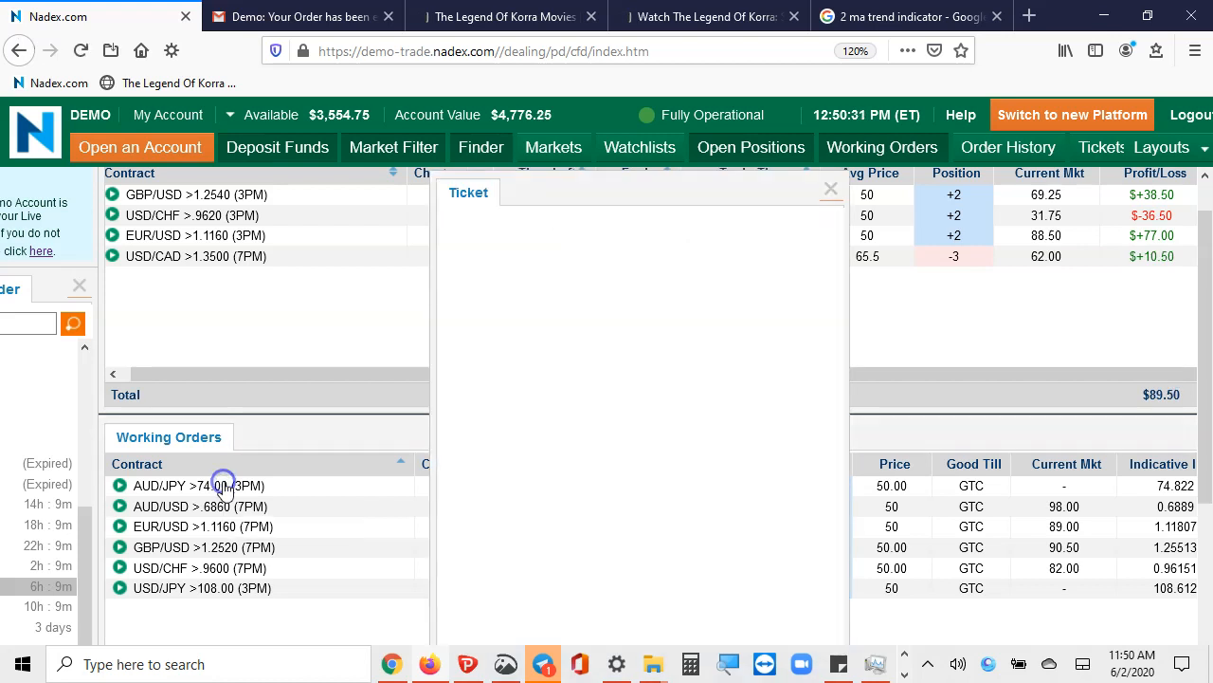
pyautogui.click(197, 485)
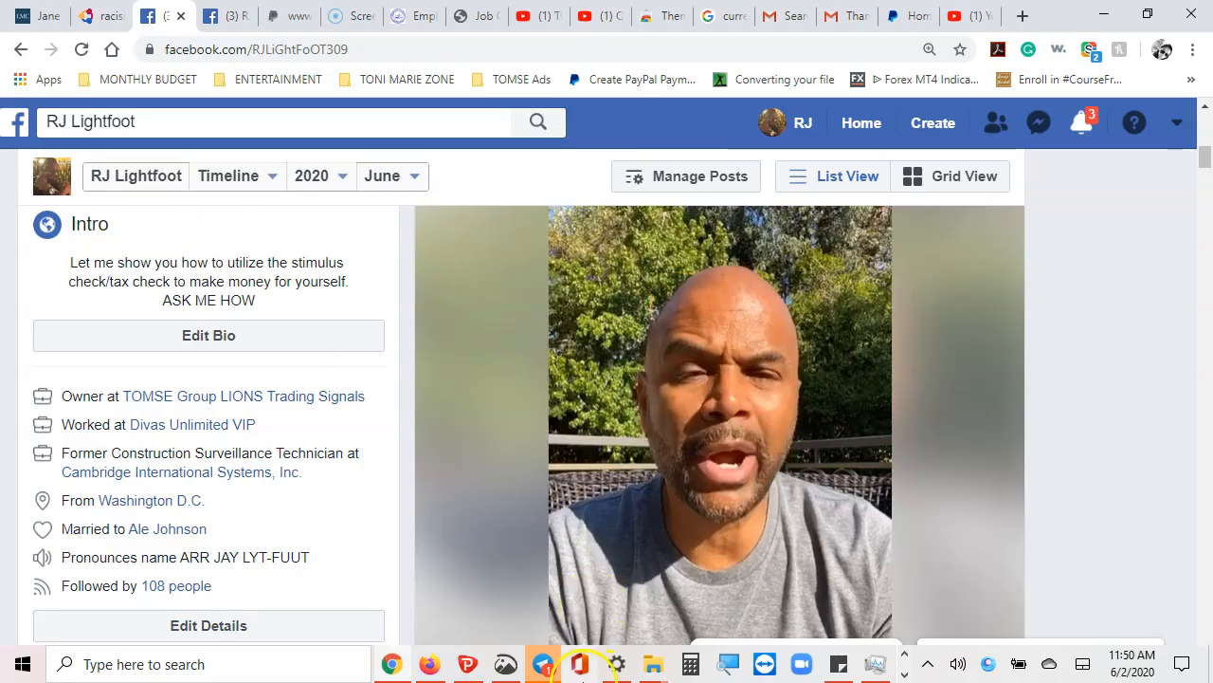
pyautogui.click(436, 663)
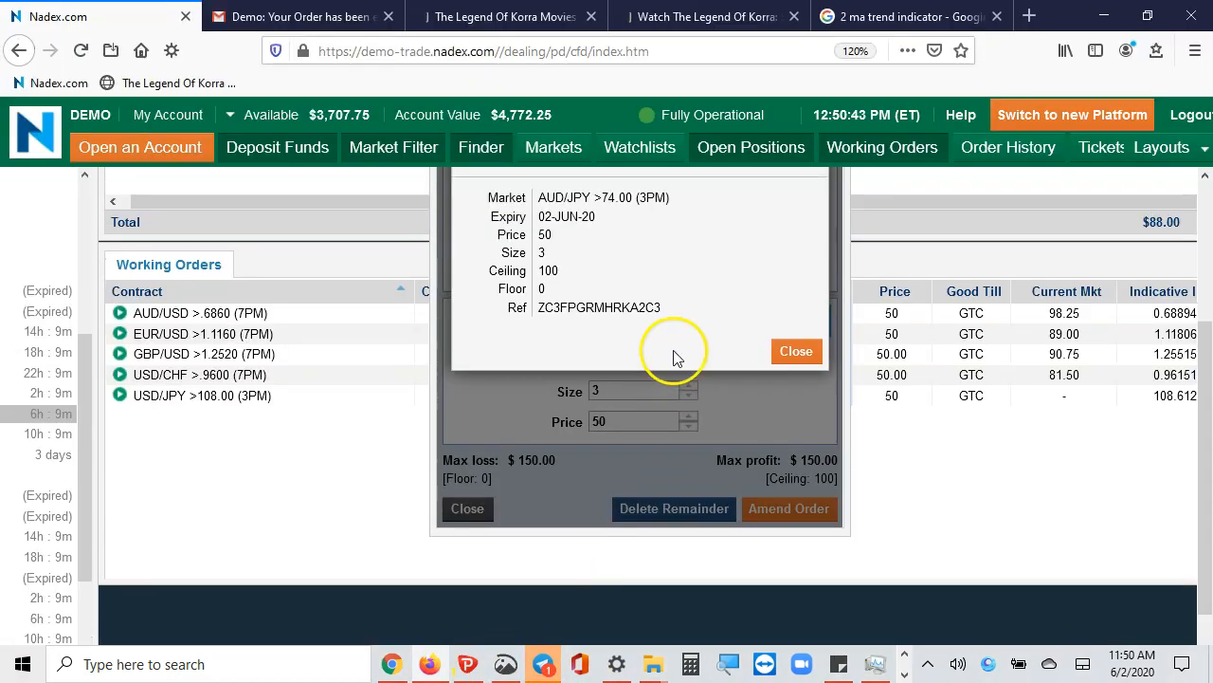
pyautogui.click(796, 350)
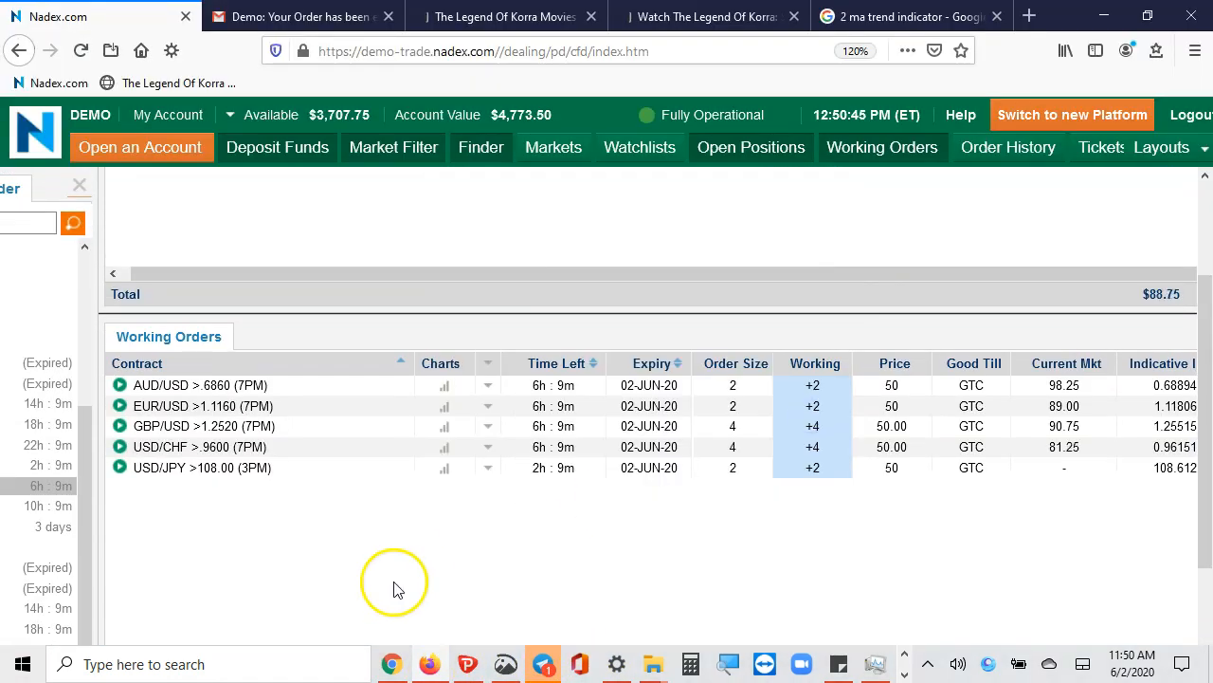
pyautogui.moveTo(782, 528)
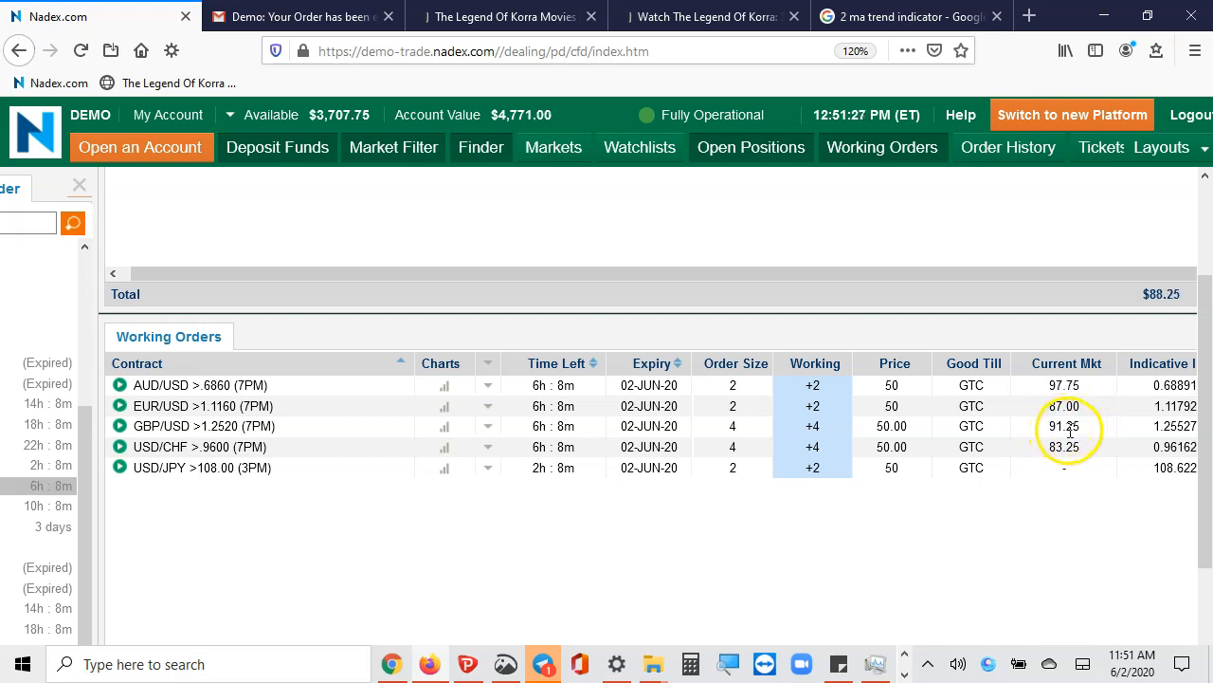
pyautogui.click(891, 424)
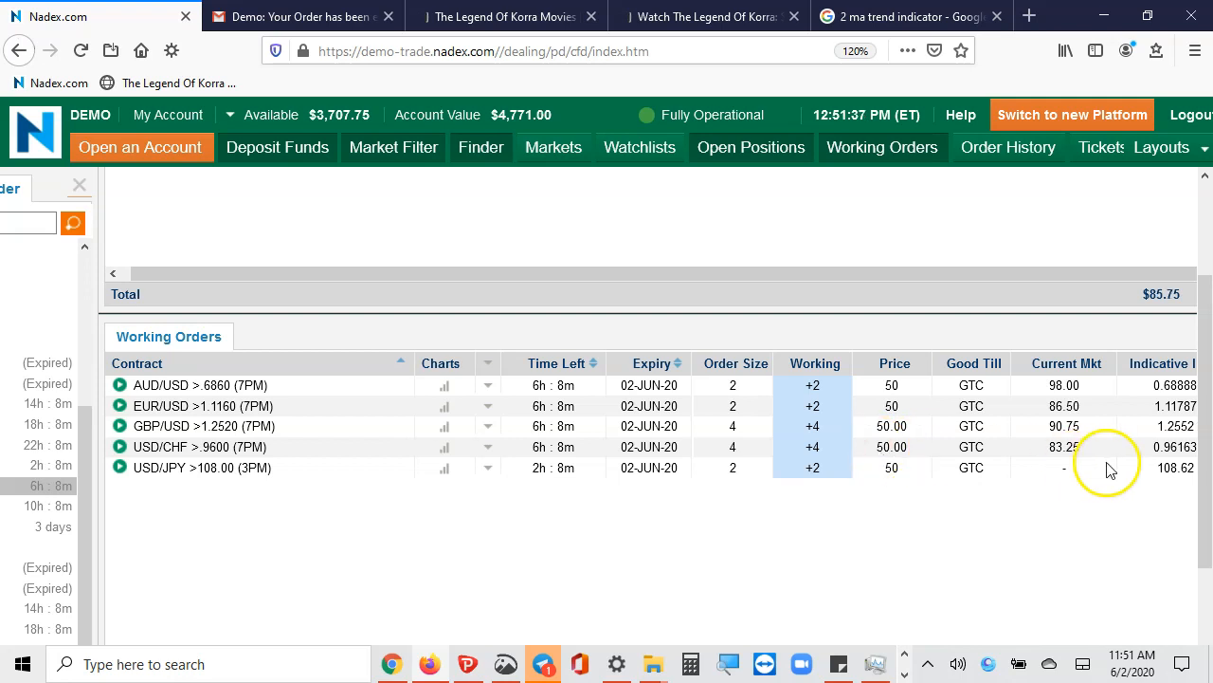
pyautogui.moveTo(874, 451)
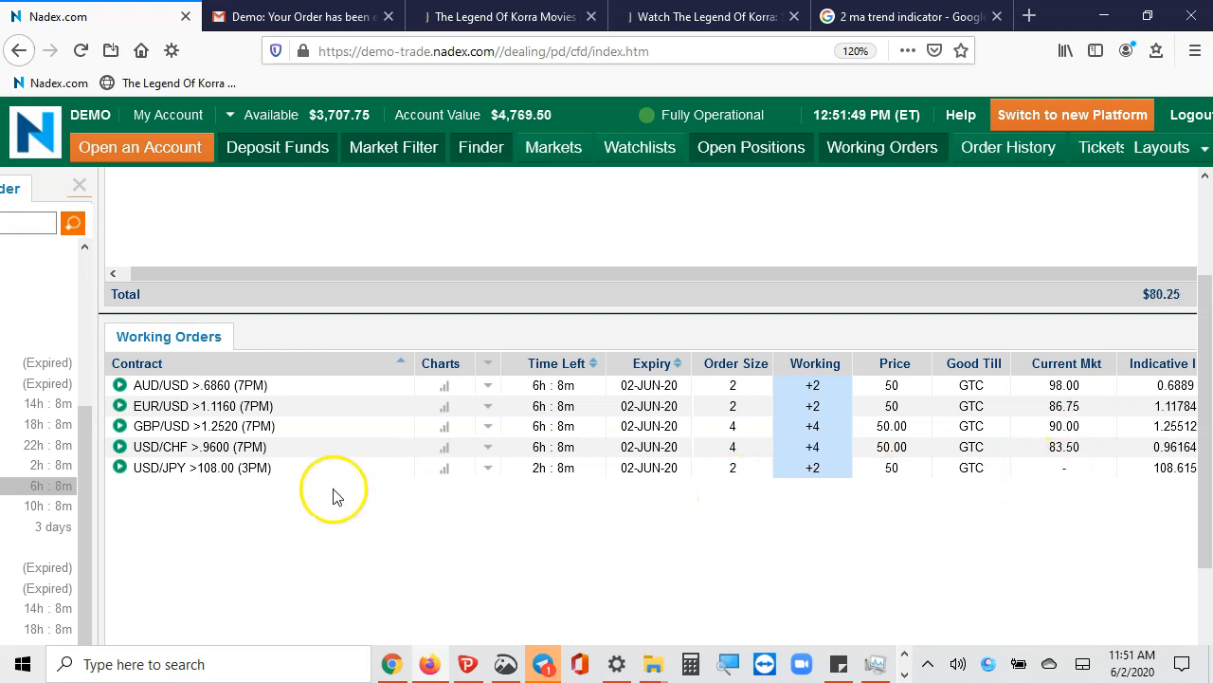
pyautogui.moveTo(326, 527)
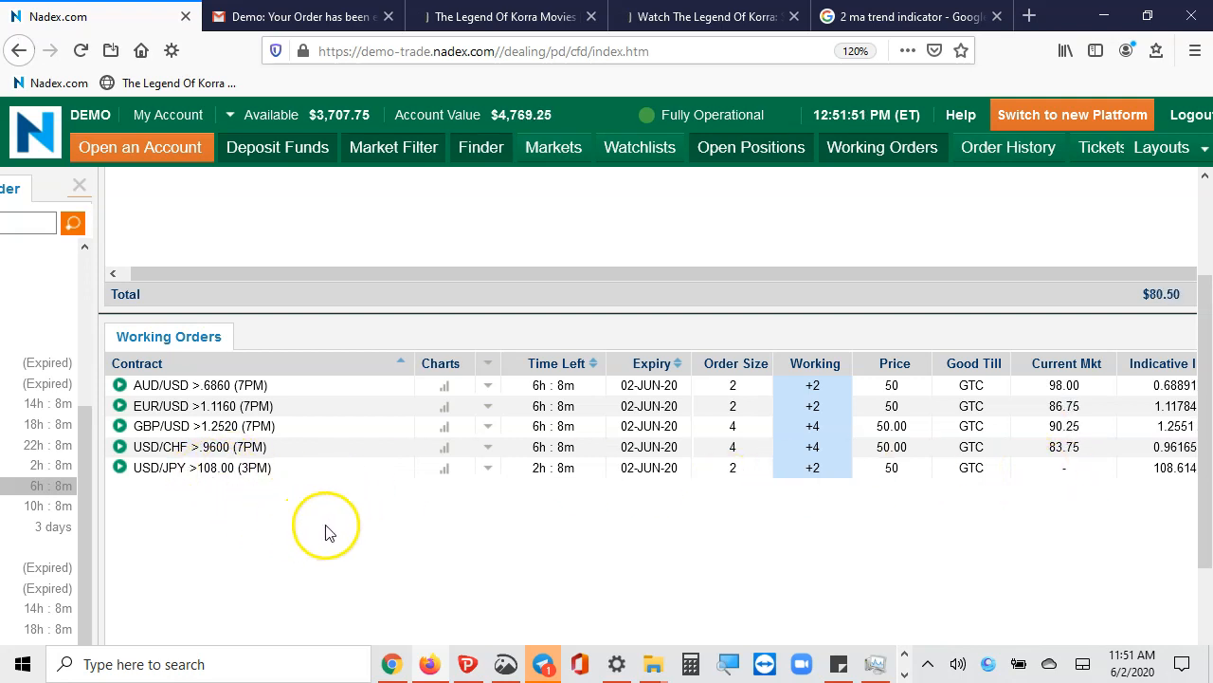
pyautogui.moveTo(986, 483)
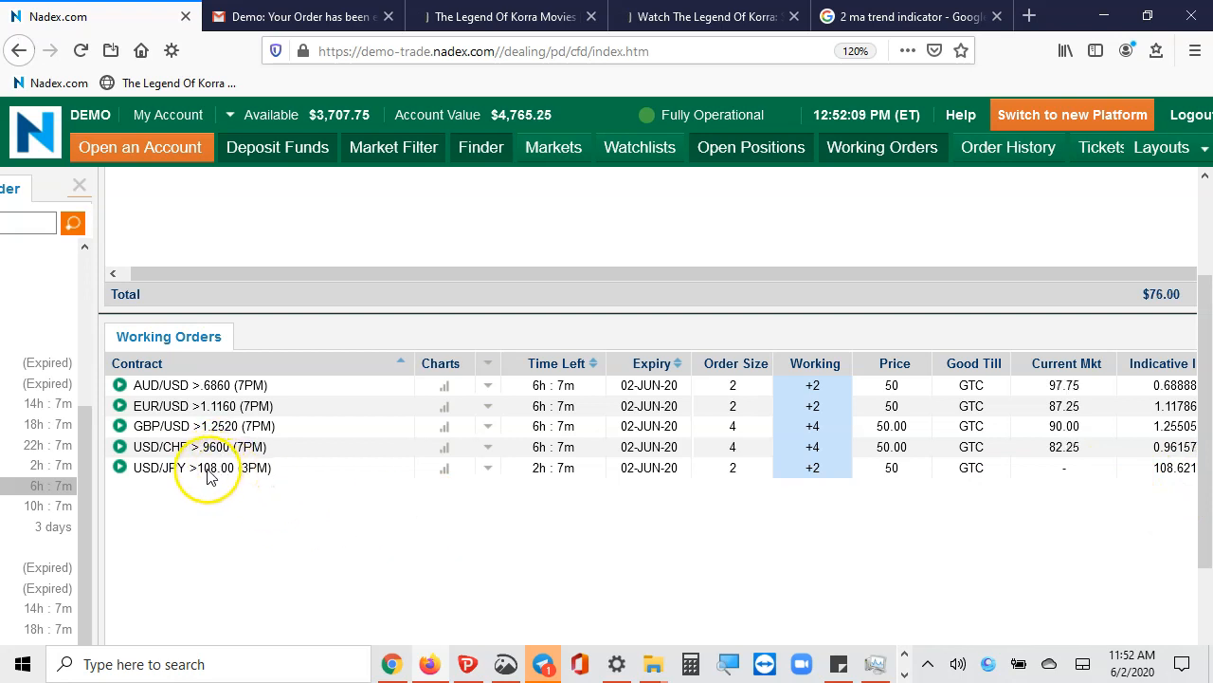
pyautogui.moveTo(237, 474)
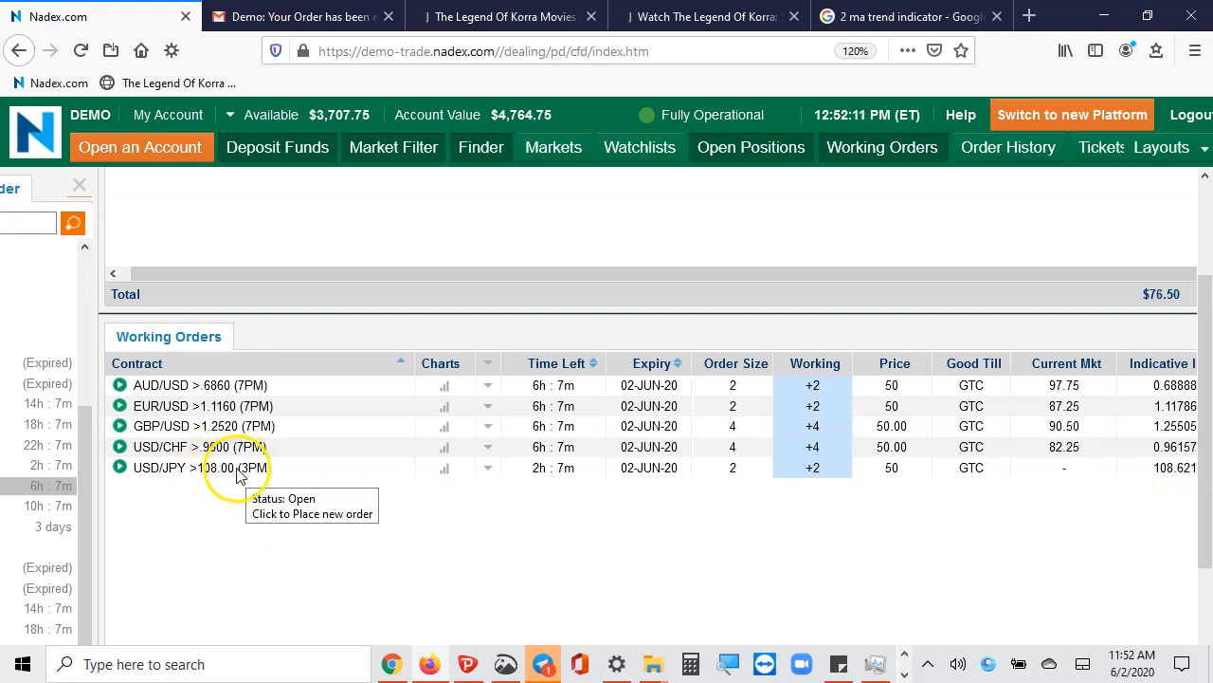
pyautogui.moveTo(1071, 493)
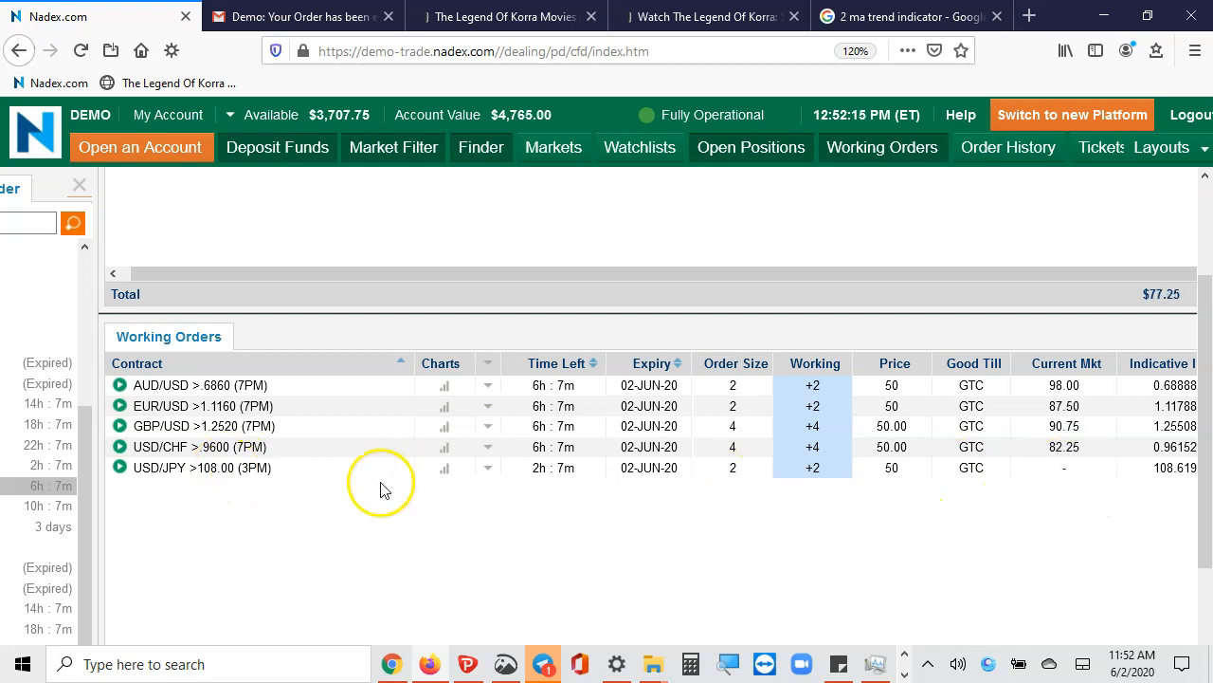
pyautogui.moveTo(239, 474)
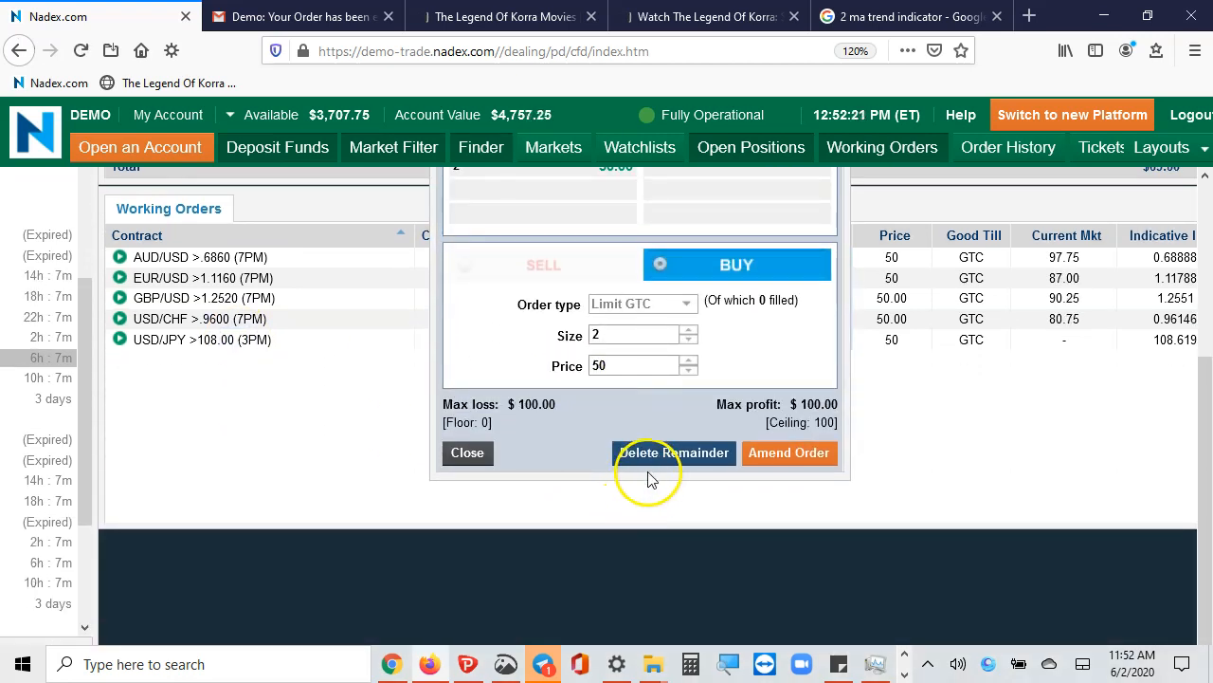
# - Delete the remainder of the USD/JPY >108.00 (3PM) working order
pyautogui.click(673, 451)
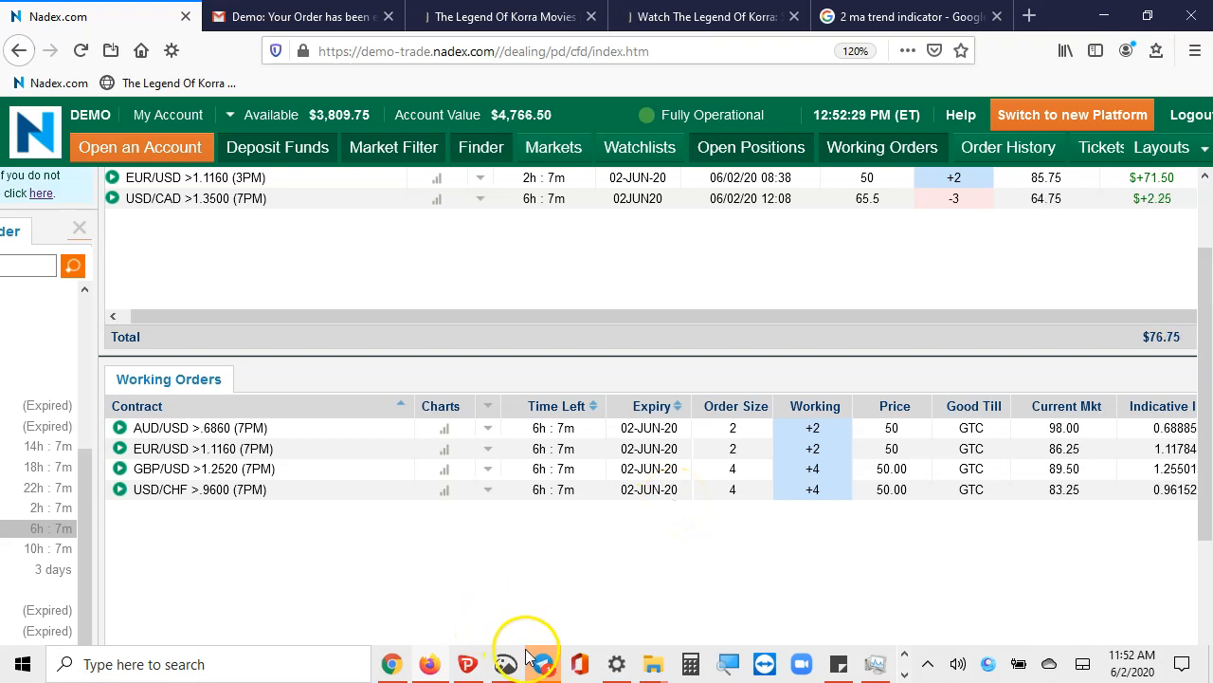
# - Switch to Telegram to reach the RJ's Nadex EOD Signals group chat
pyautogui.click(527, 664)
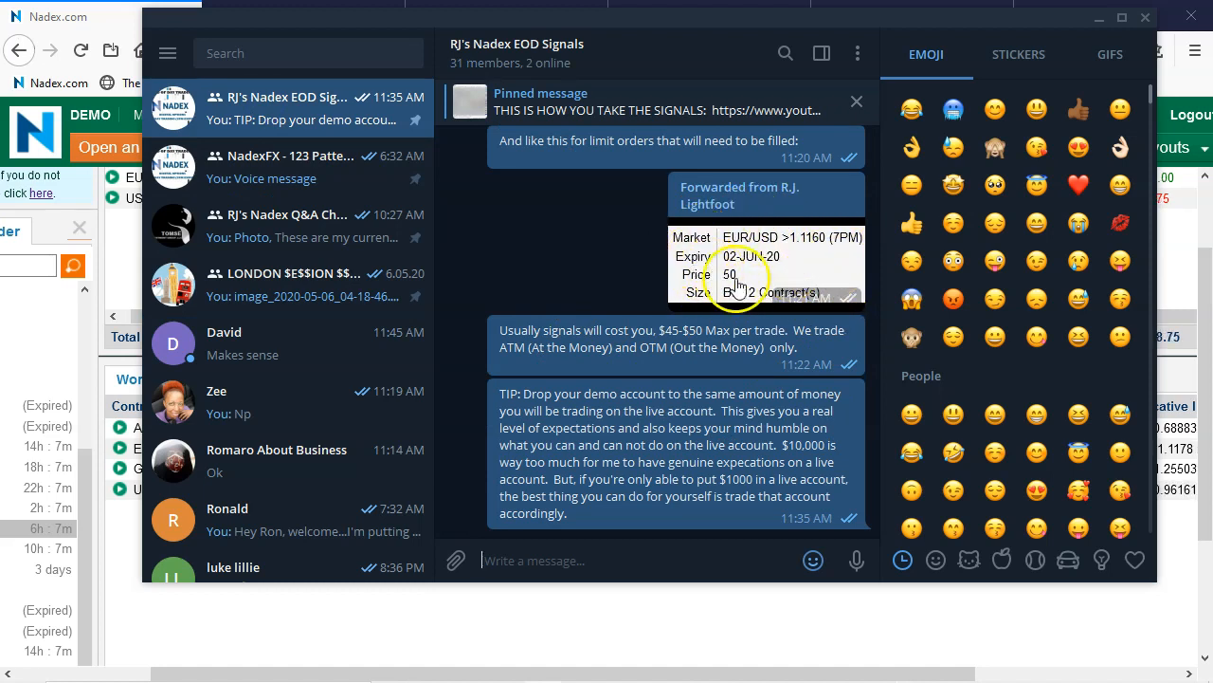
pyautogui.moveTo(776, 249)
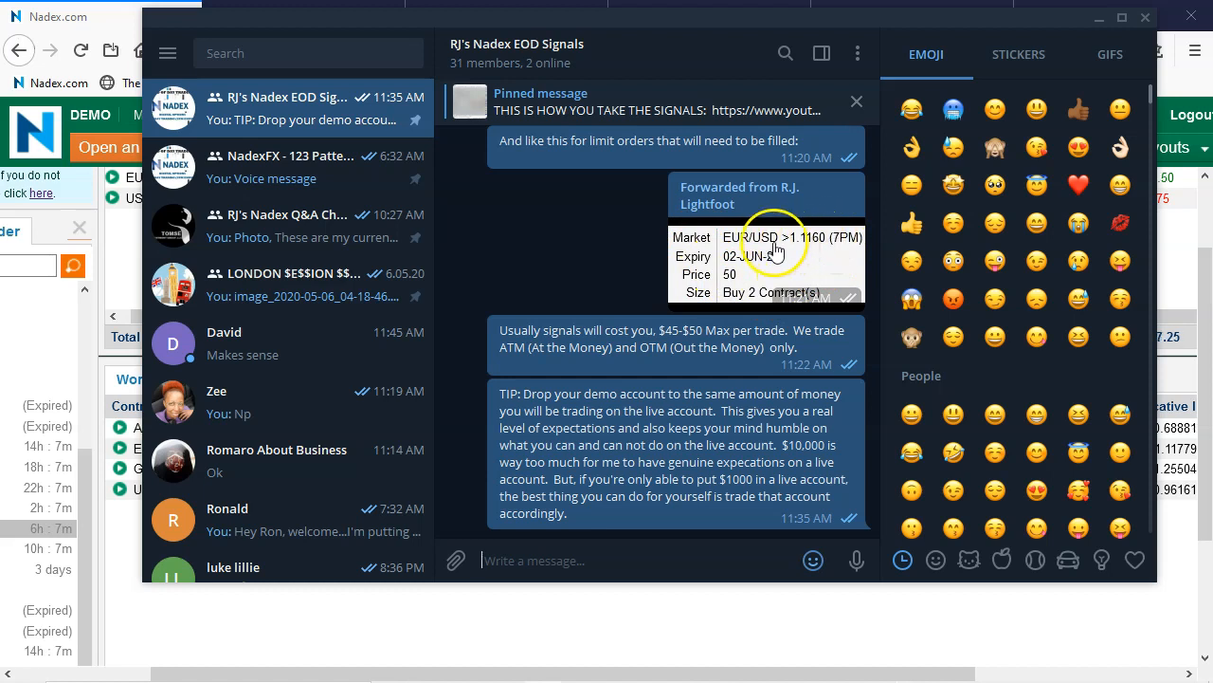
pyautogui.moveTo(813, 250)
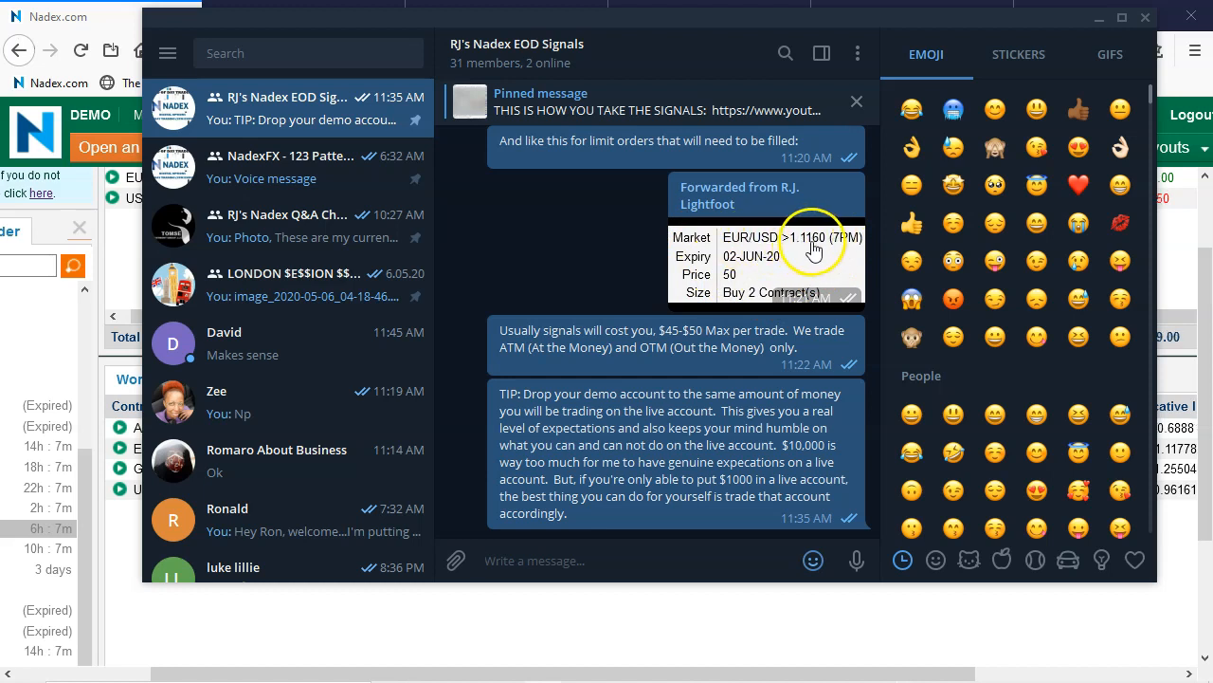
pyautogui.moveTo(806, 141)
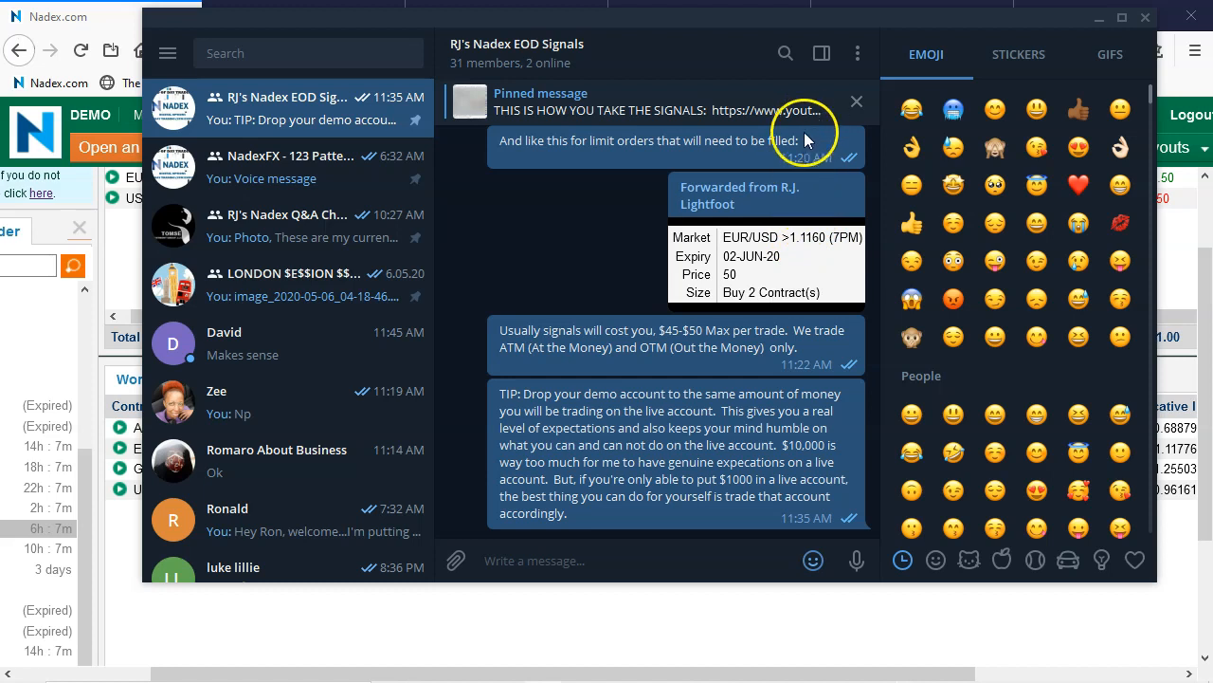
pyautogui.moveTo(832, 191)
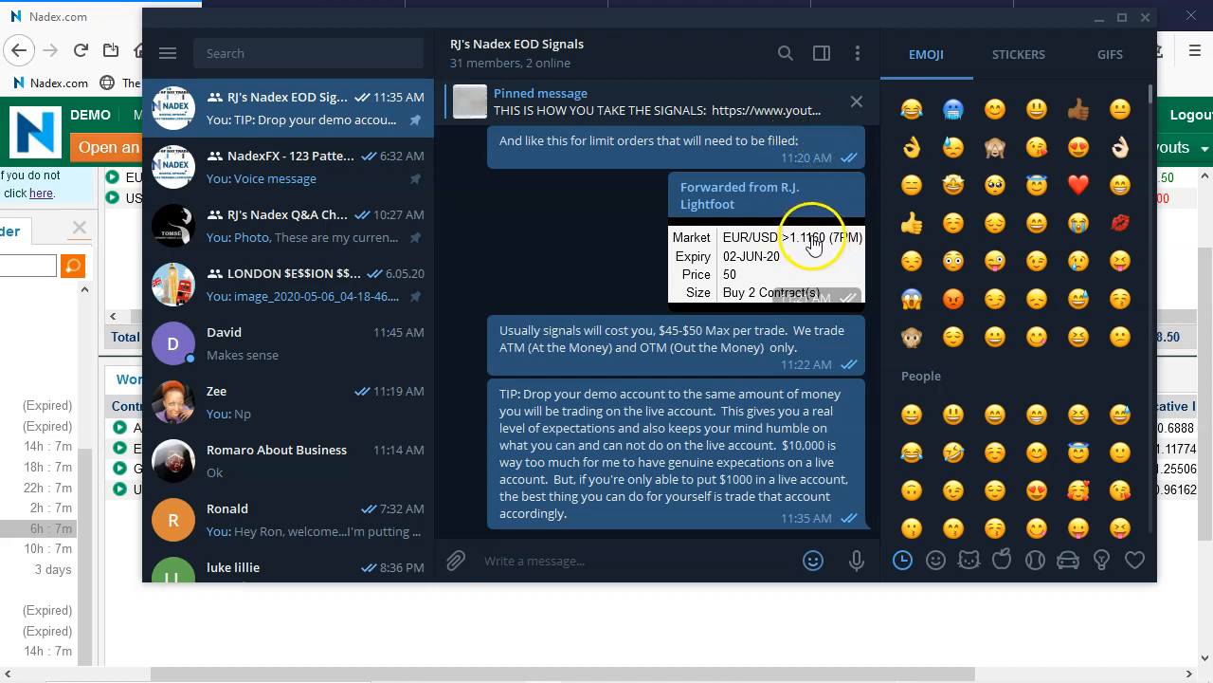
pyautogui.moveTo(843, 186)
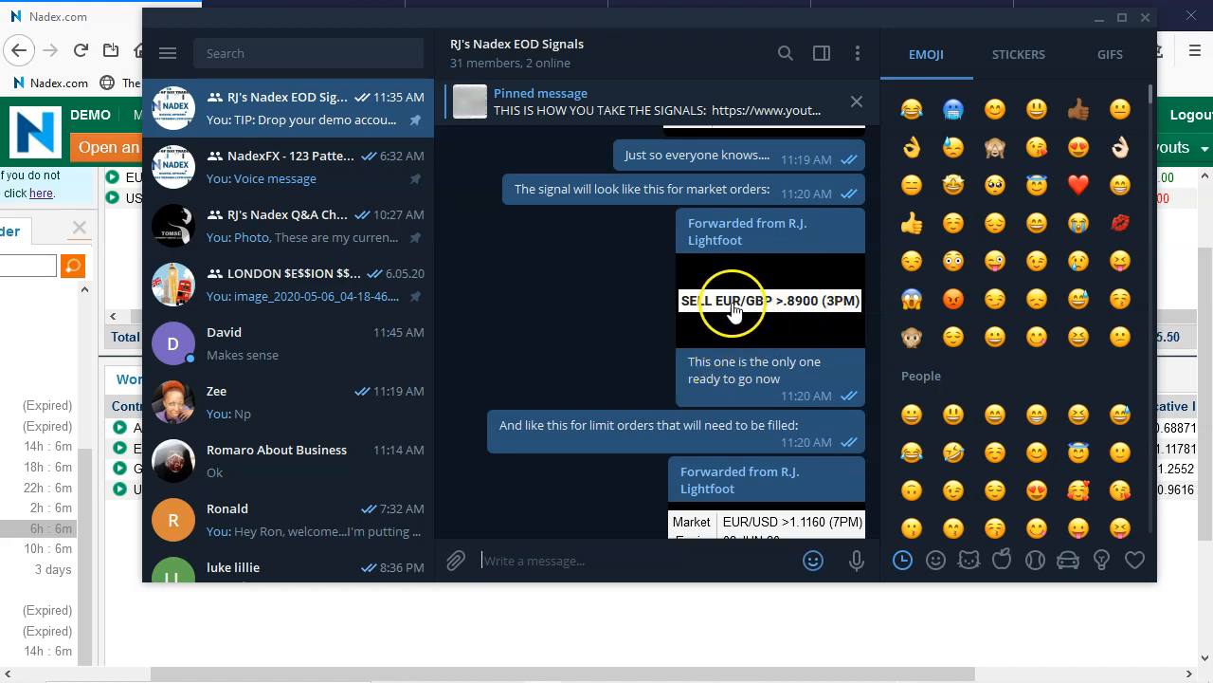
pyautogui.moveTo(787, 323)
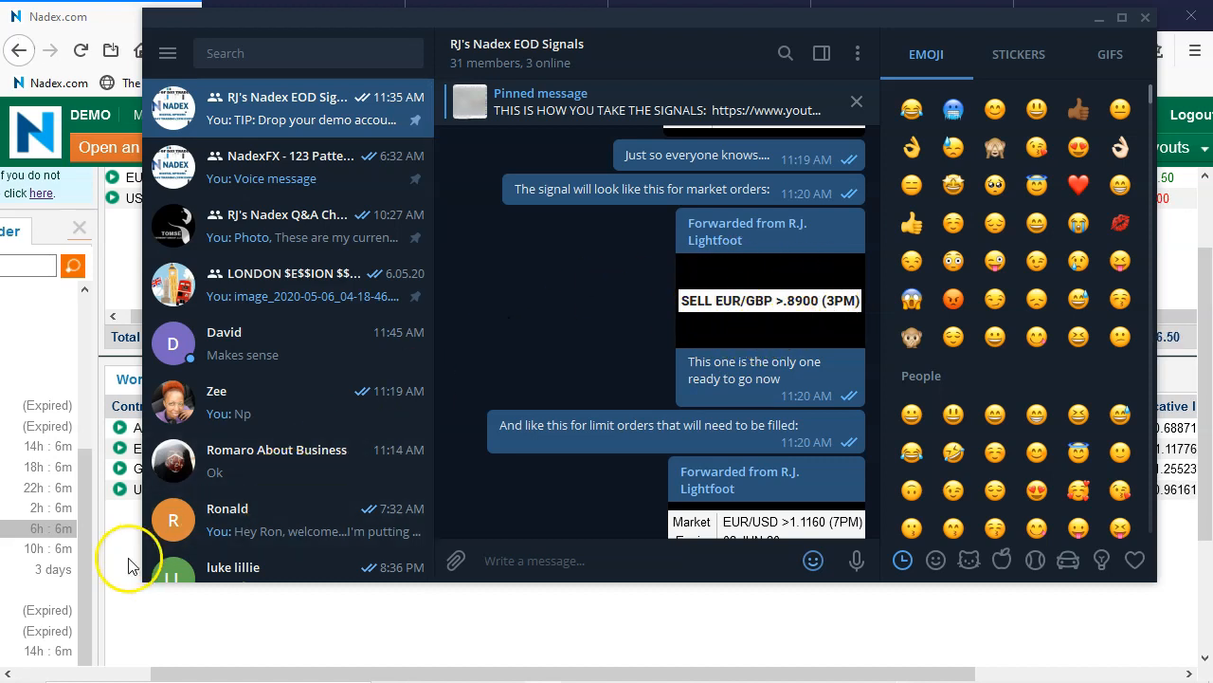
pyautogui.moveTo(38, 648)
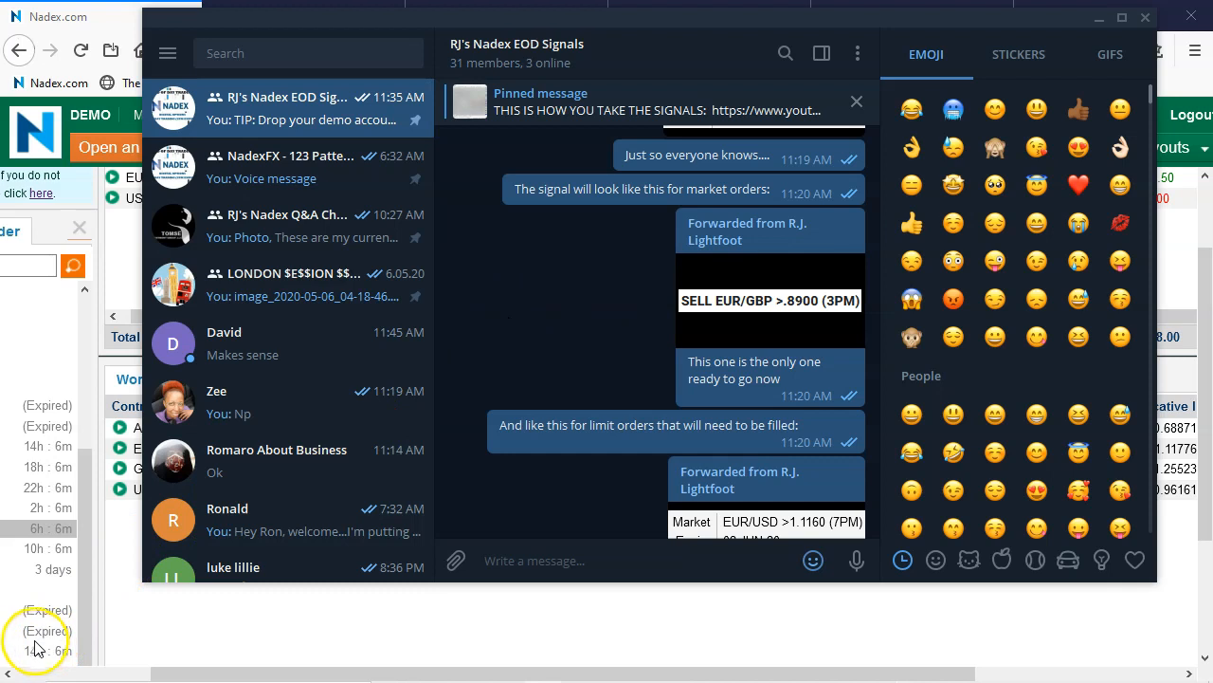